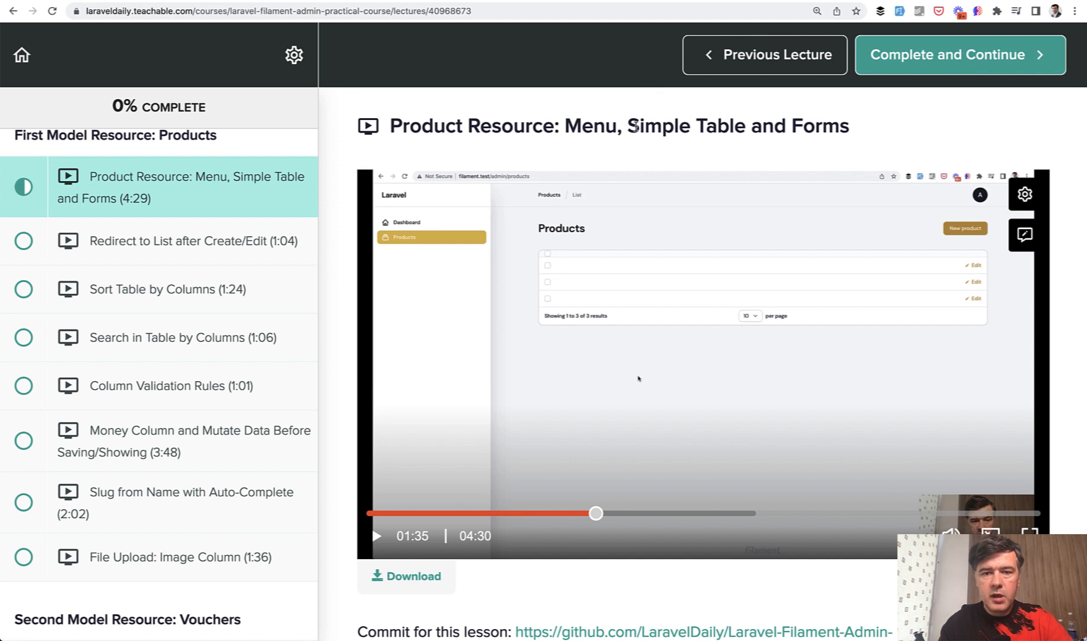
{"action": "mouse_move", "coordinate": [630, 201]}
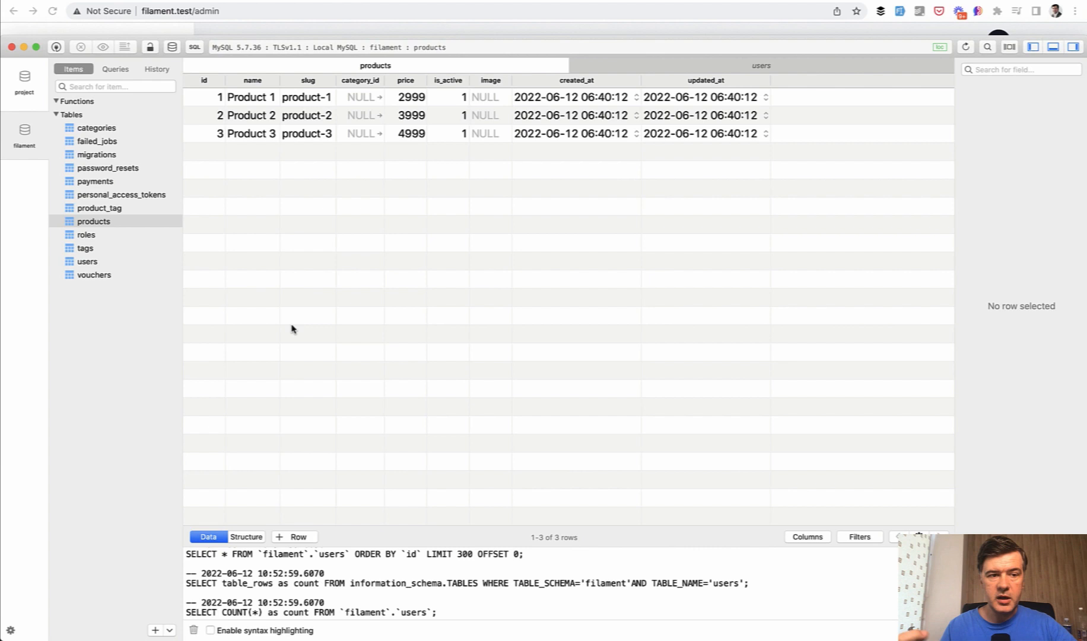
{"action": "mouse_move", "coordinate": [408, 346]}
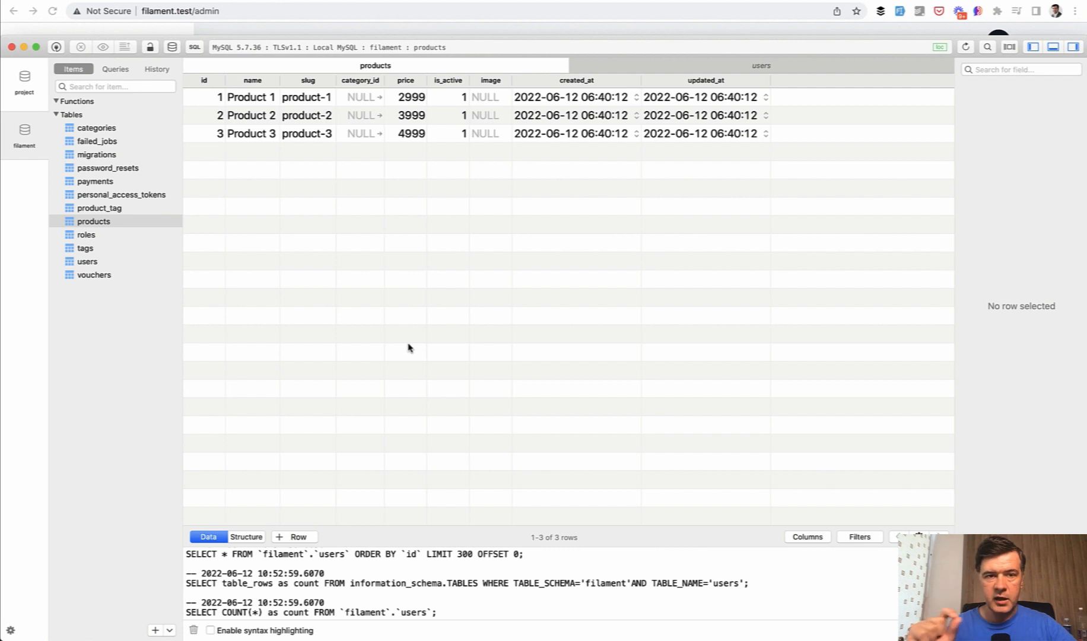
{"action": "mouse_move", "coordinate": [438, 371]}
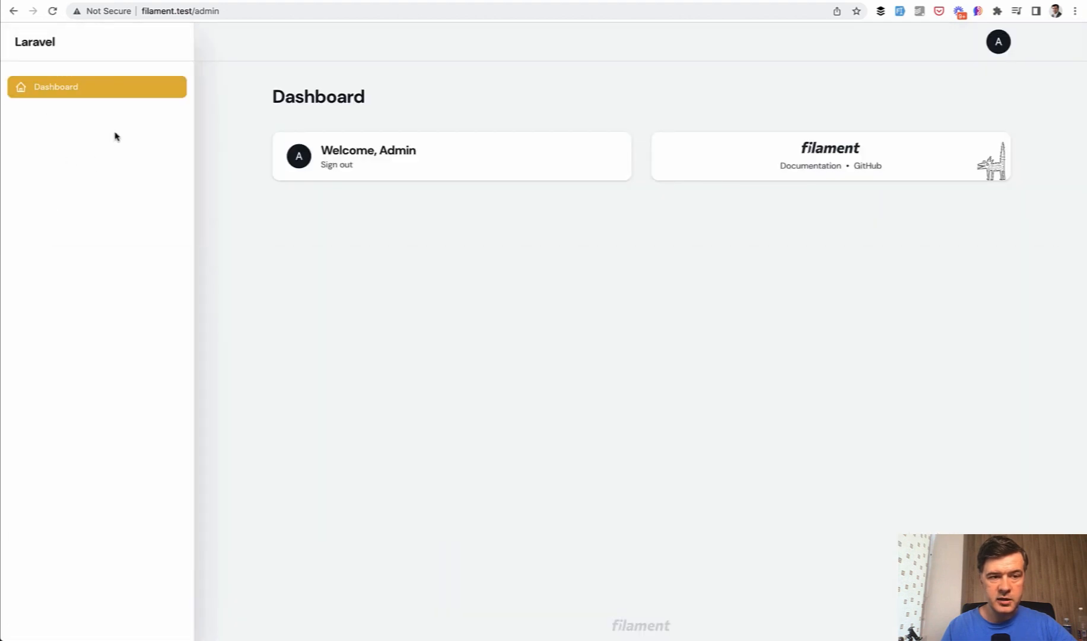
{"action": "mouse_move", "coordinate": [469, 290]}
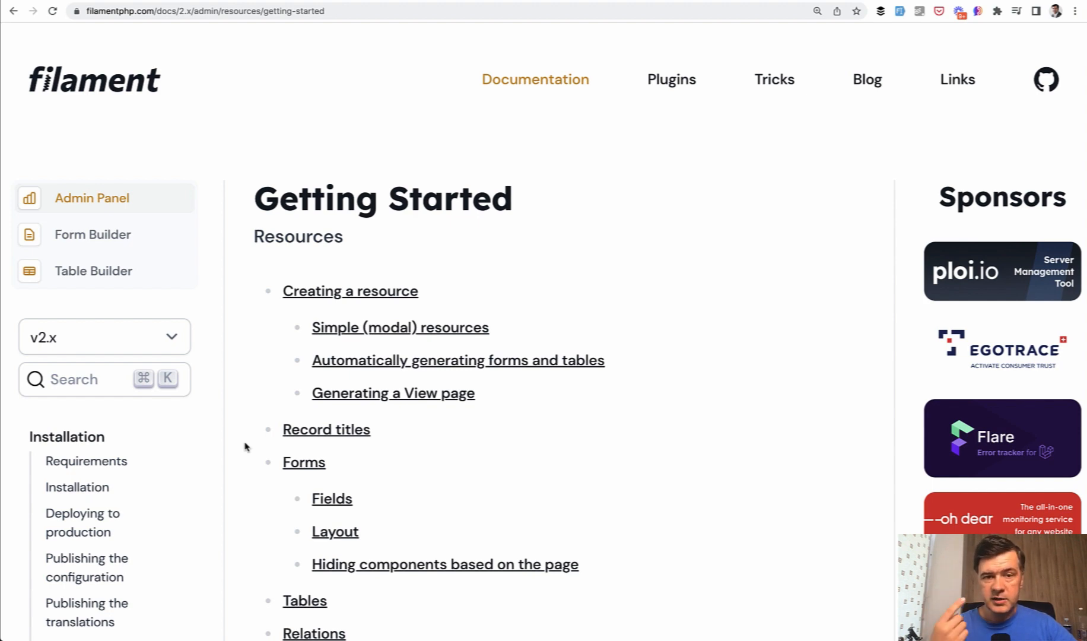
- Scroll to 'Creating a resource' and select the make:filament-resource command
{"action": "scroll", "scroll_direction": "down", "scroll_amount": 3}
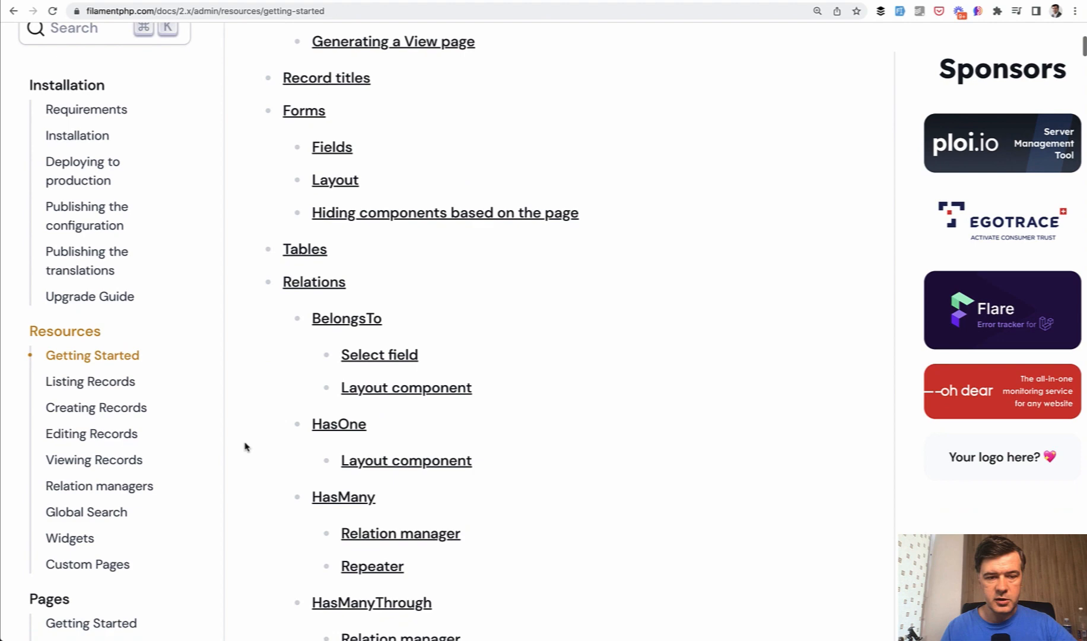
{"action": "scroll", "scroll_direction": "down", "scroll_amount": 3}
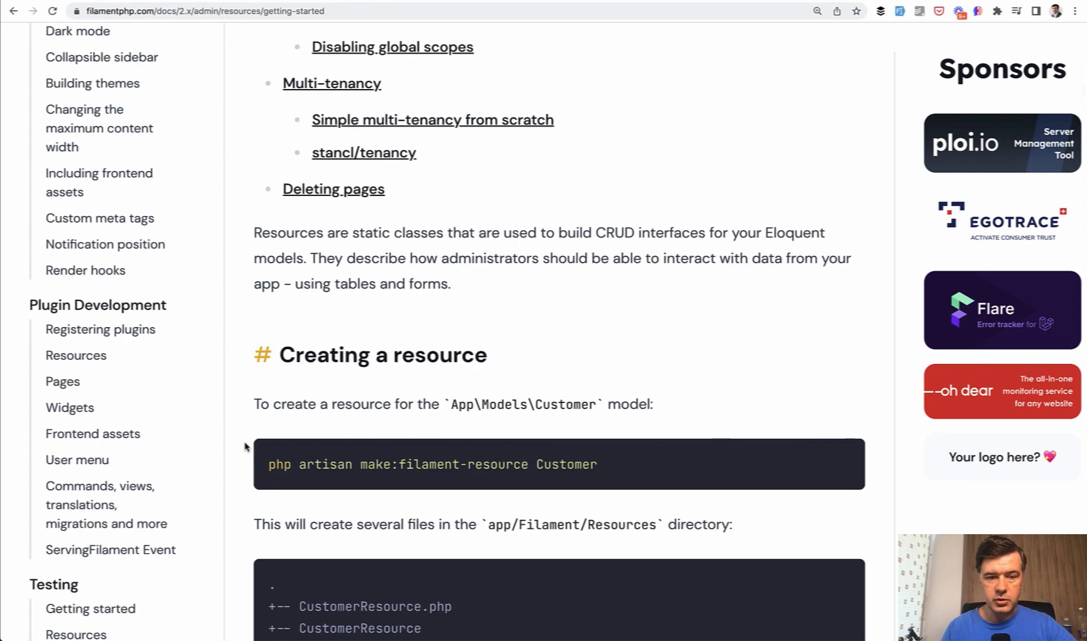
{"action": "scroll", "scroll_direction": "down", "scroll_amount": 3}
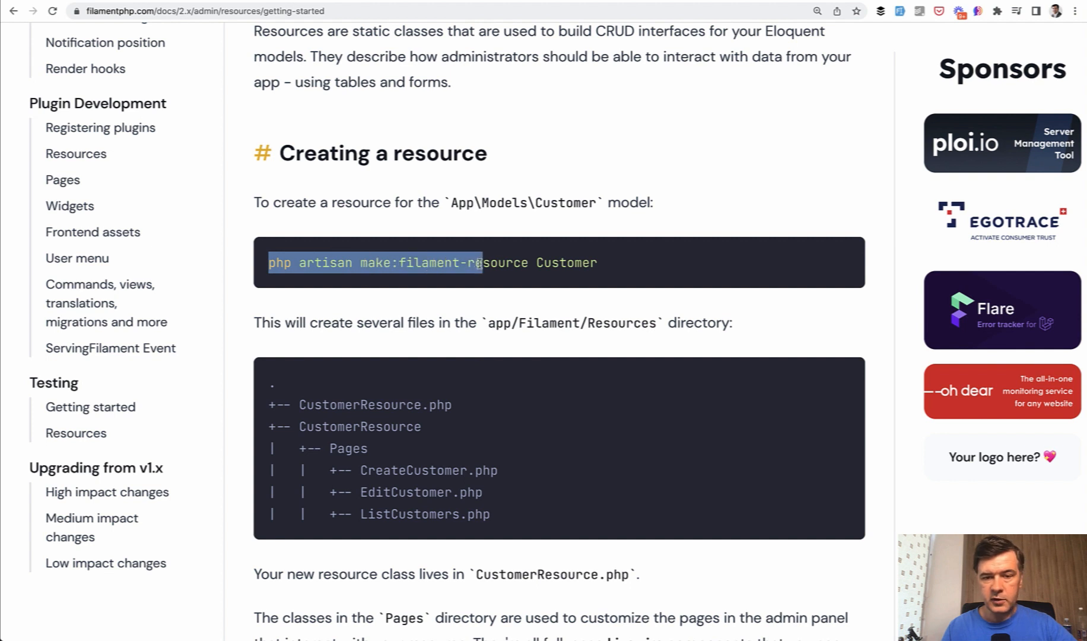
{"action": "left_click_drag", "start_coordinate": [478, 263], "coordinate": [528, 262]}
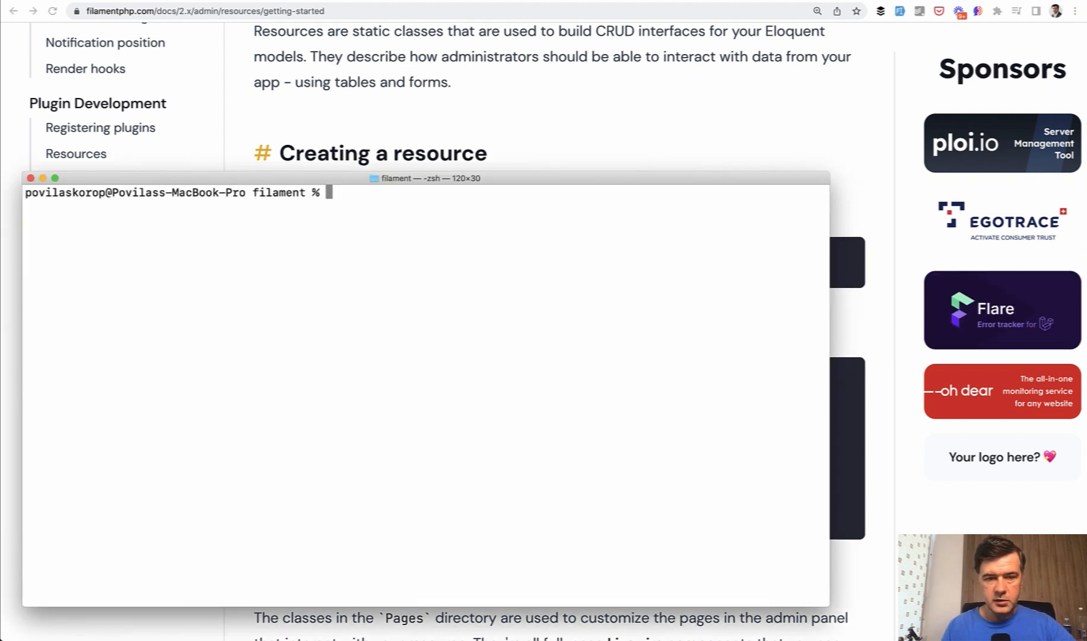
- Run php artisan make:filament-resource Product in the terminal
{"action": "type", "text": "php artisan make:filament-resource P"}
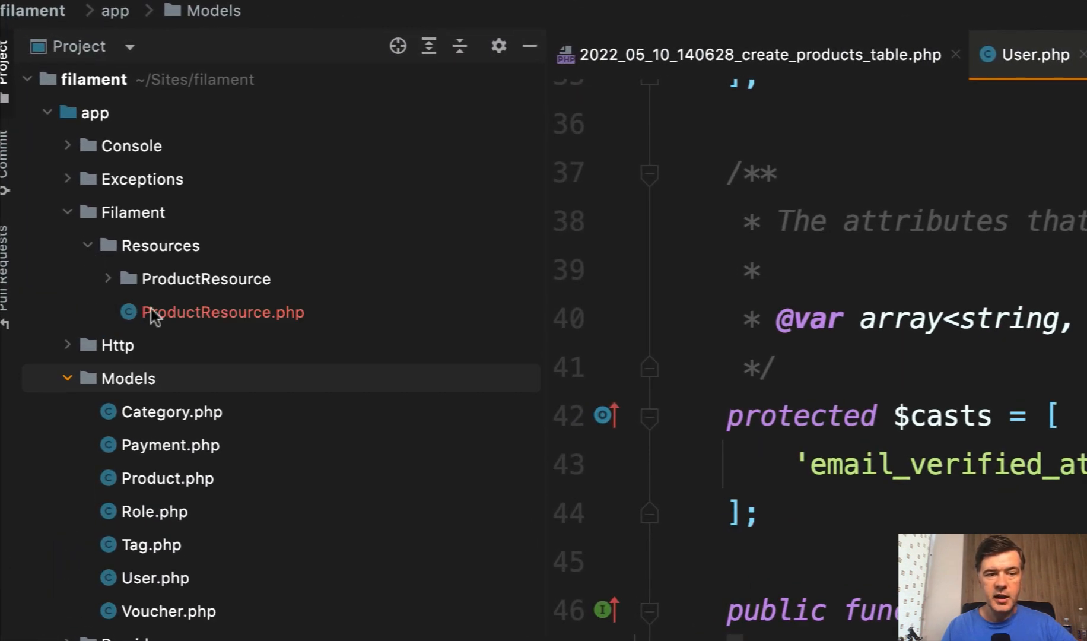
- Open ProductResource.php, expand ProductResource > Pages, and review form() and table()
{"action": "left_click", "coordinate": [223, 311]}
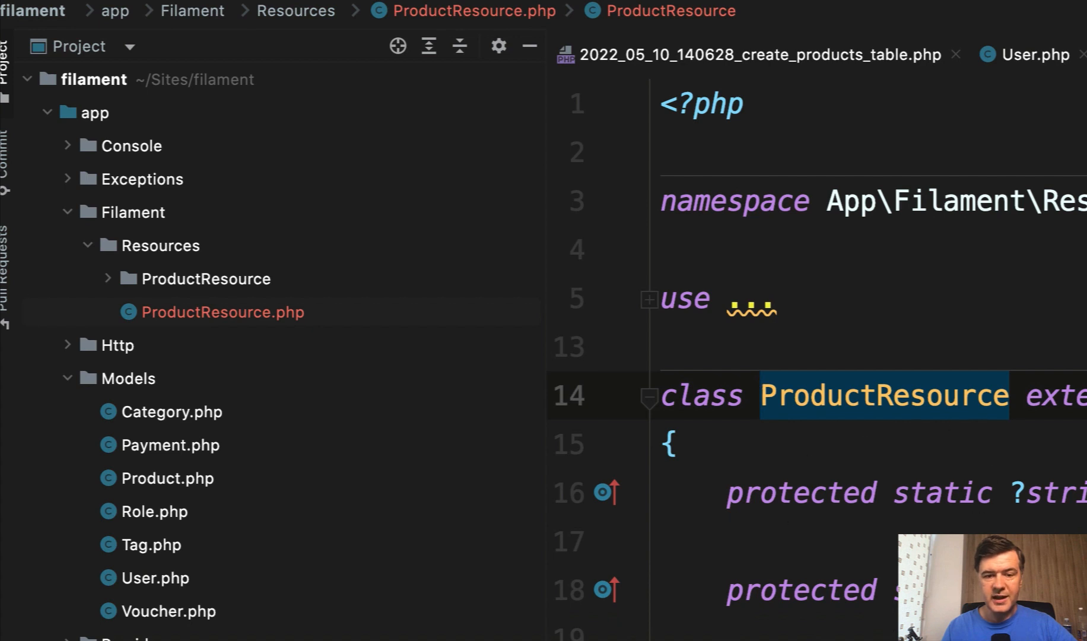
{"action": "mouse_move", "coordinate": [165, 279]}
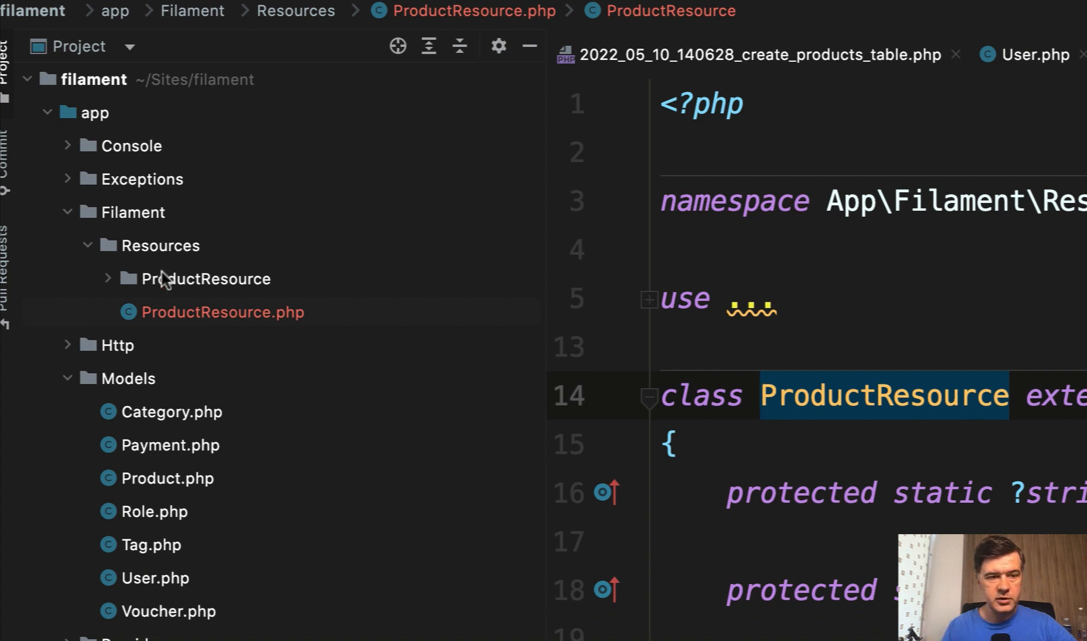
{"action": "left_click", "coordinate": [108, 278]}
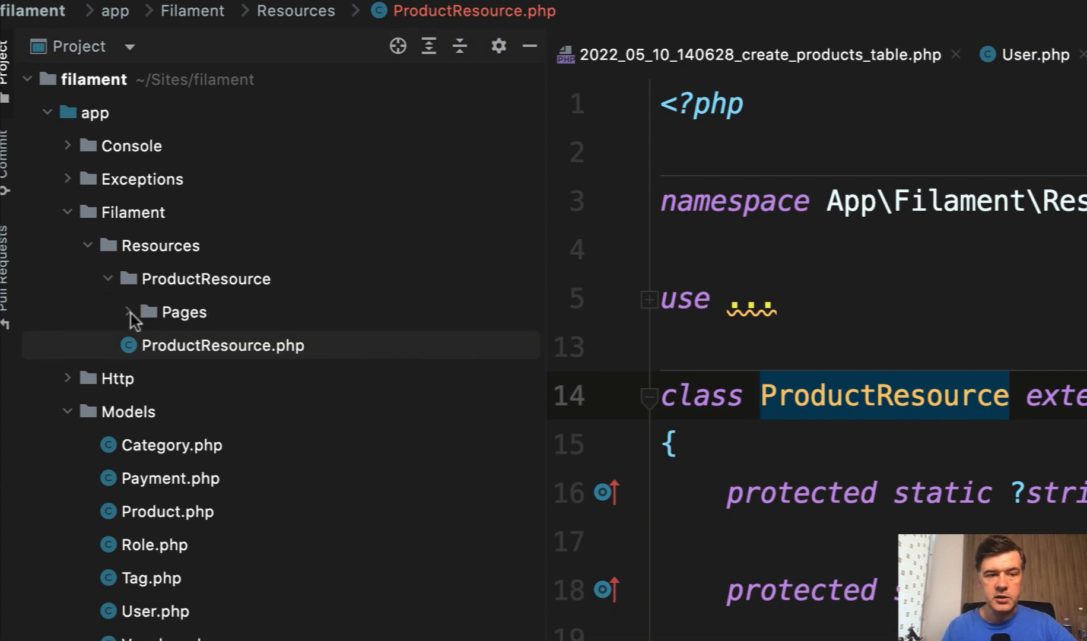
{"action": "left_click", "coordinate": [128, 311]}
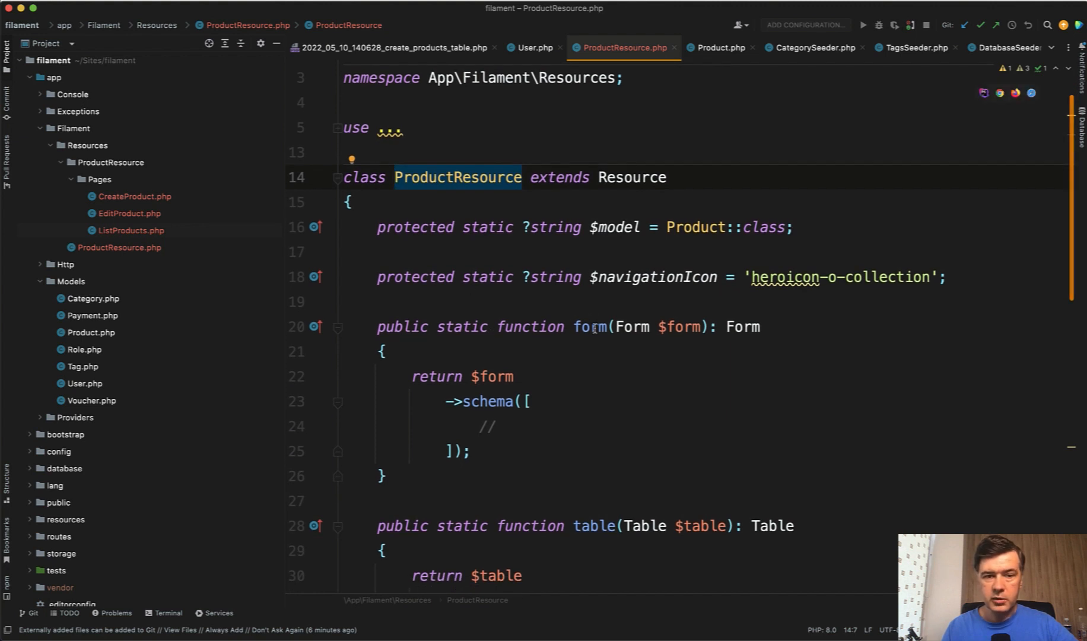
{"action": "scroll", "scroll_direction": "down", "scroll_amount": 3}
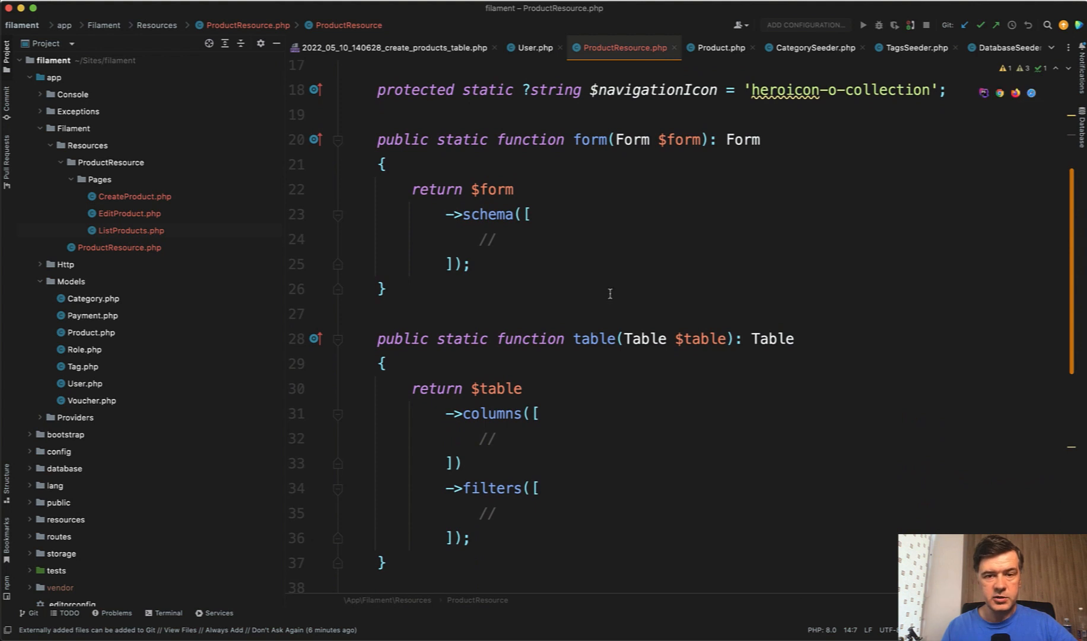
{"action": "double_click", "coordinate": [594, 338]}
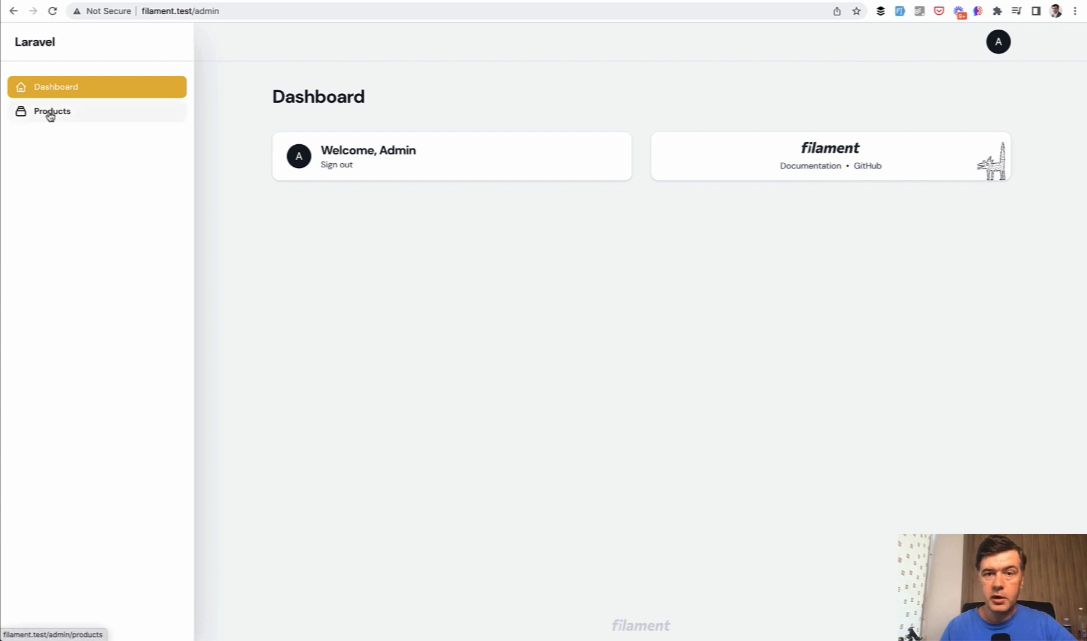
- View the empty Products list and New product form, then return to table()
{"action": "left_click", "coordinate": [51, 111]}
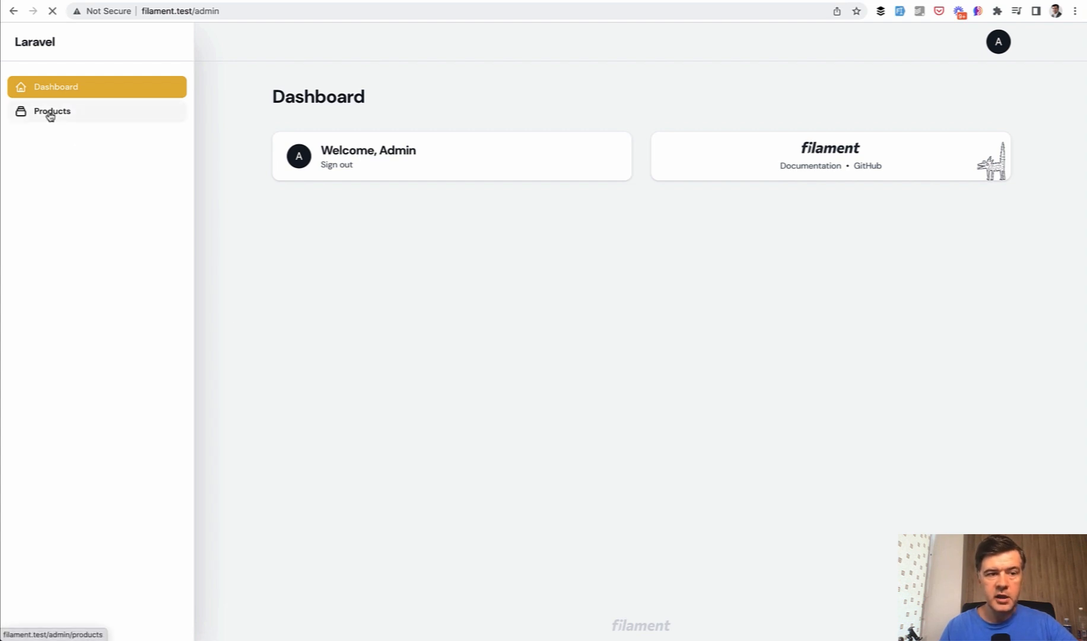
{"action": "left_click", "coordinate": [52, 111]}
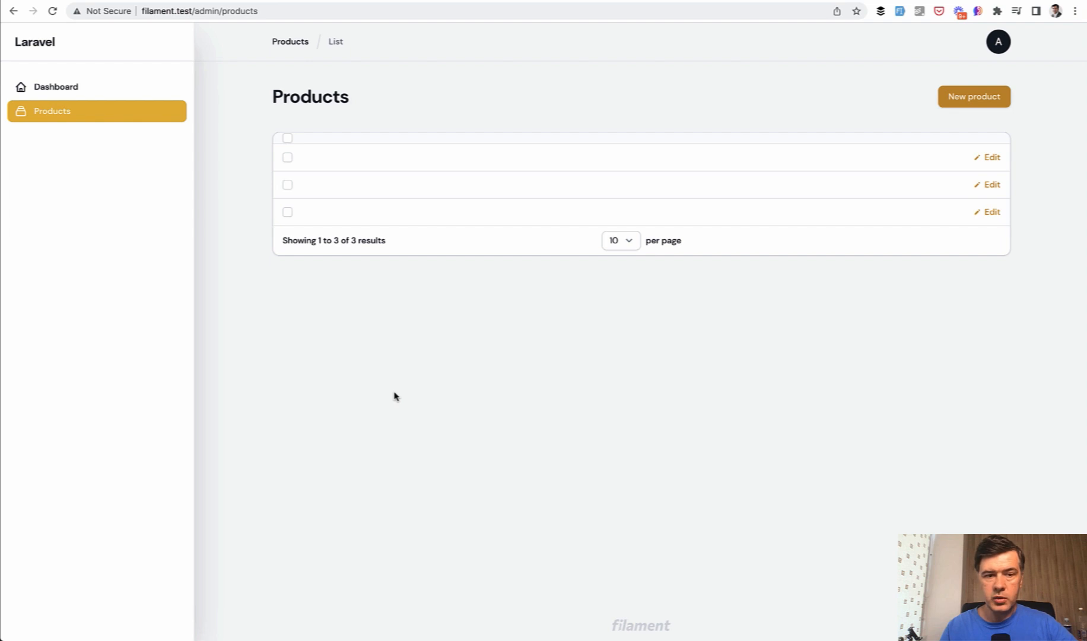
{"action": "mouse_move", "coordinate": [437, 343]}
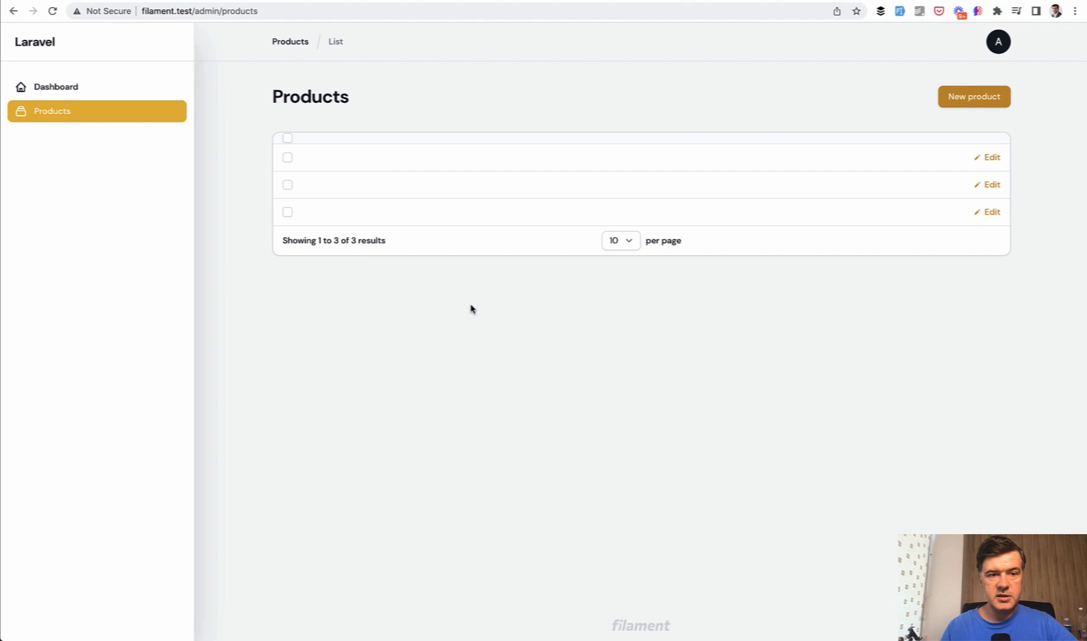
{"action": "mouse_move", "coordinate": [955, 73]}
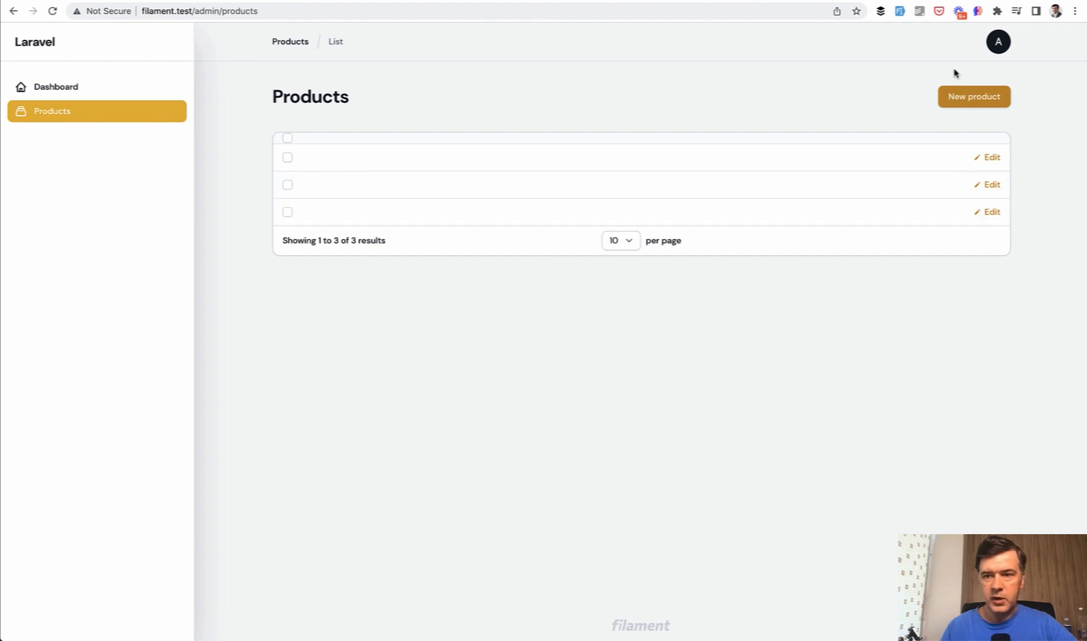
{"action": "left_click", "coordinate": [973, 97]}
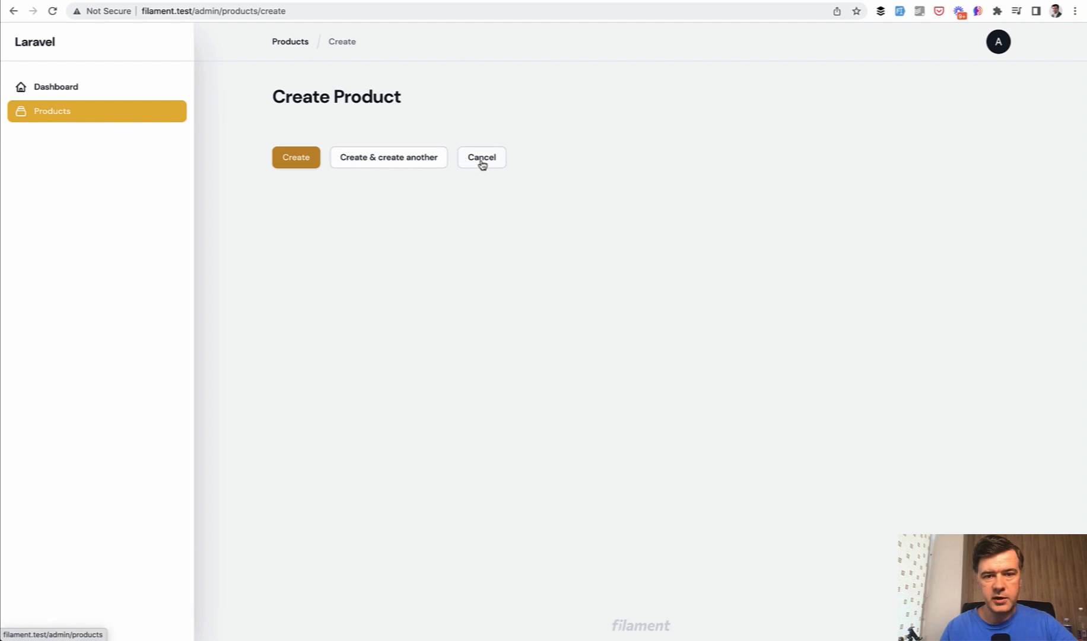
{"action": "left_click", "coordinate": [481, 157]}
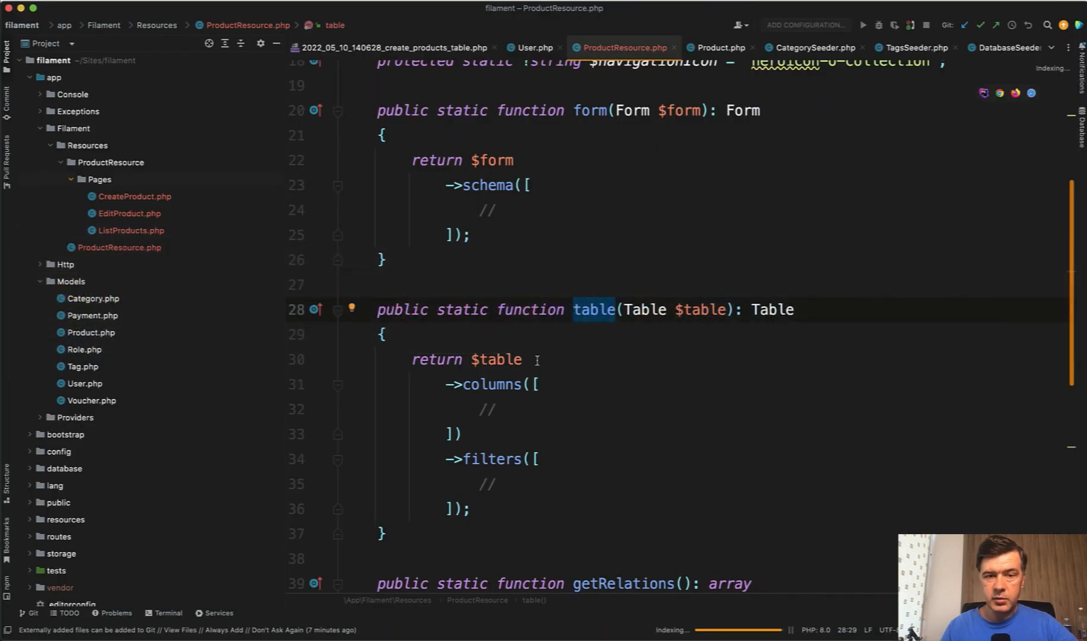
{"action": "left_click", "coordinate": [497, 324]}
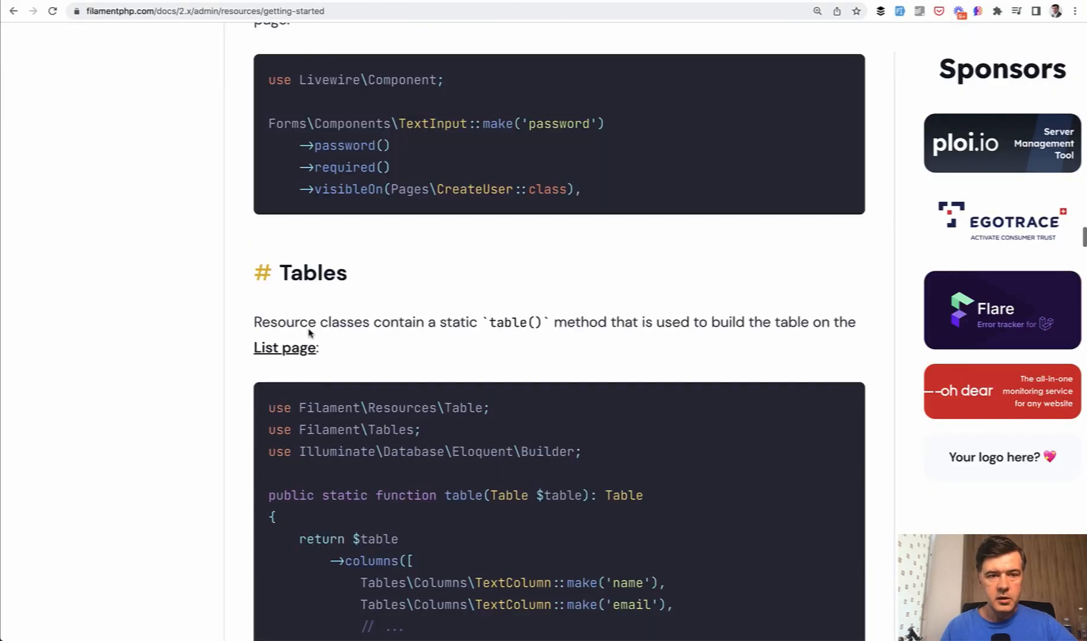
- Add Tables\Columns\TextColumn::make('name') to the table columns from the docs example
{"action": "scroll", "scroll_direction": "down", "scroll_amount": 3}
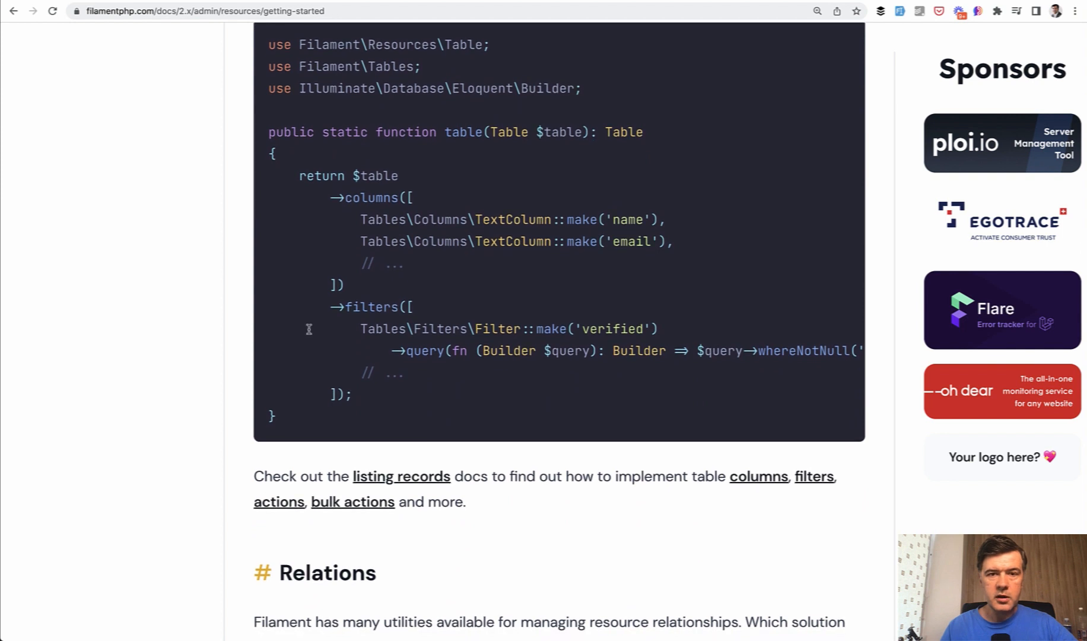
{"action": "double_click", "coordinate": [505, 221]}
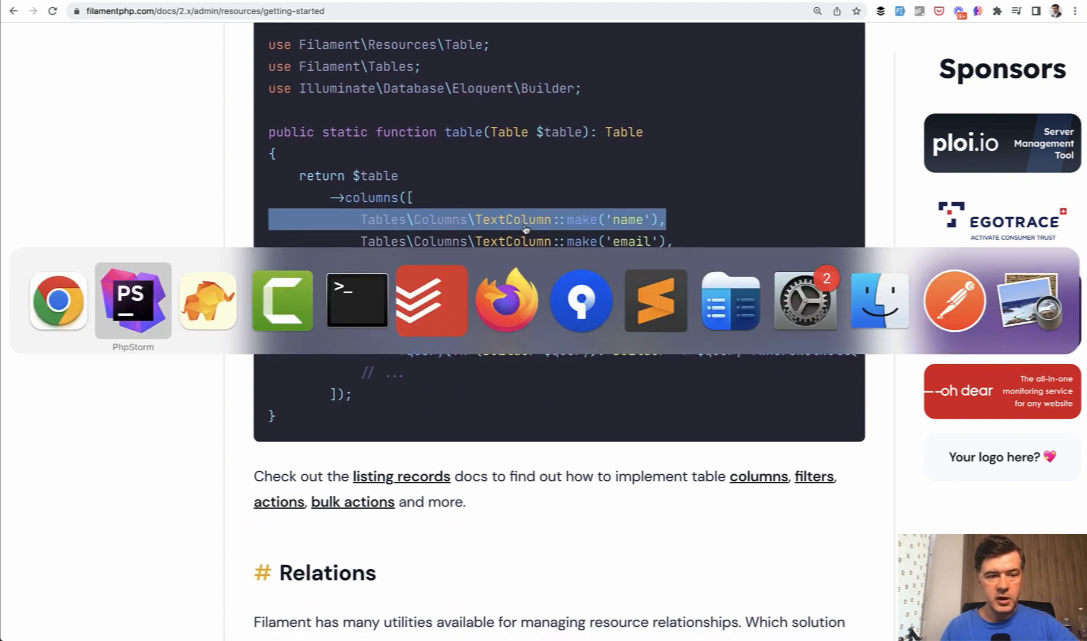
{"action": "left_click", "coordinate": [131, 300]}
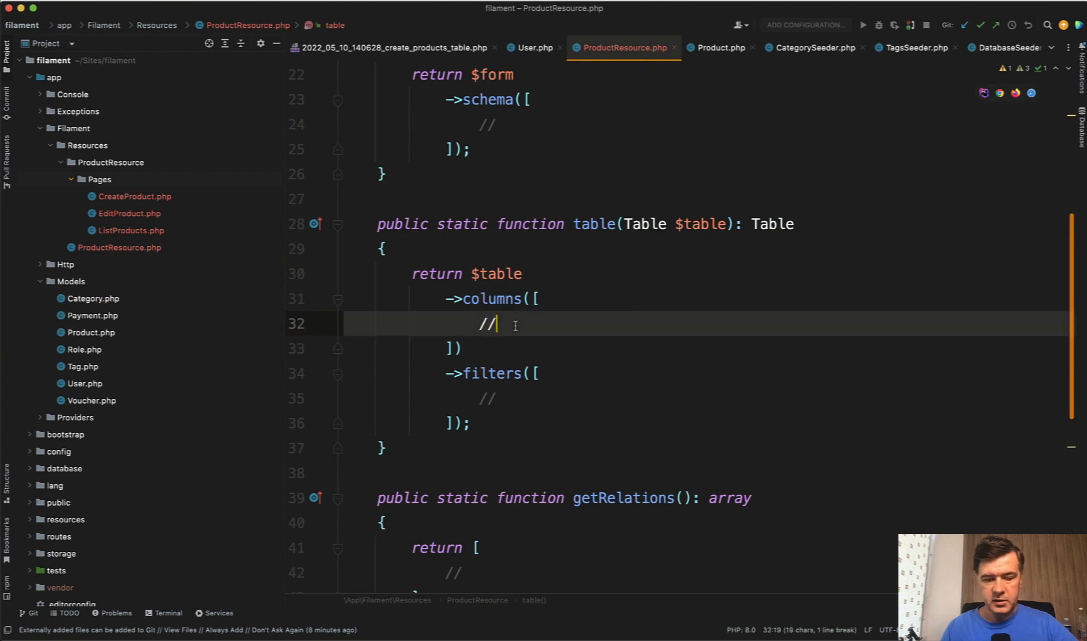
{"action": "type", "text": "Tables\\Columns\\TextColumn::make( name: 'name'),"}
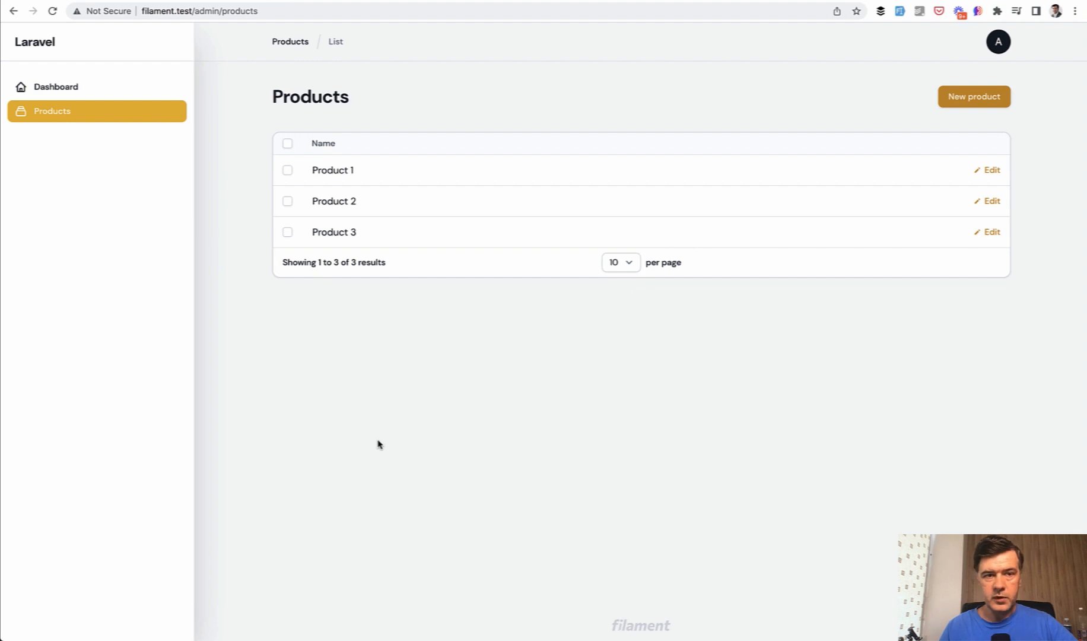
{"action": "mouse_move", "coordinate": [412, 412]}
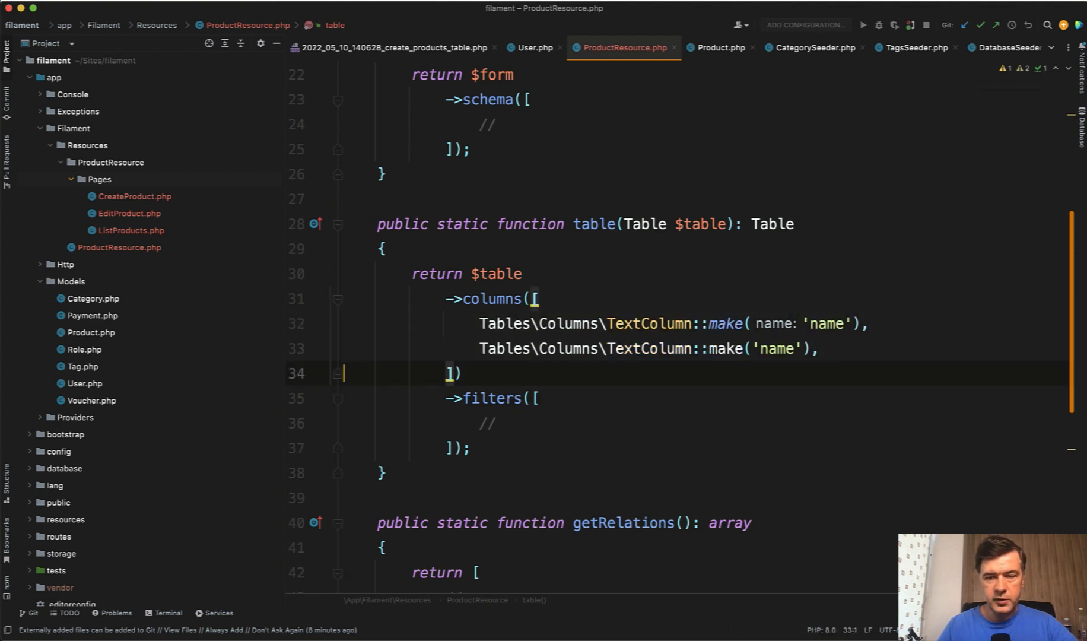
- Change the duplicated name column to TextColumn::make('price')
{"action": "type", "text": "price"}
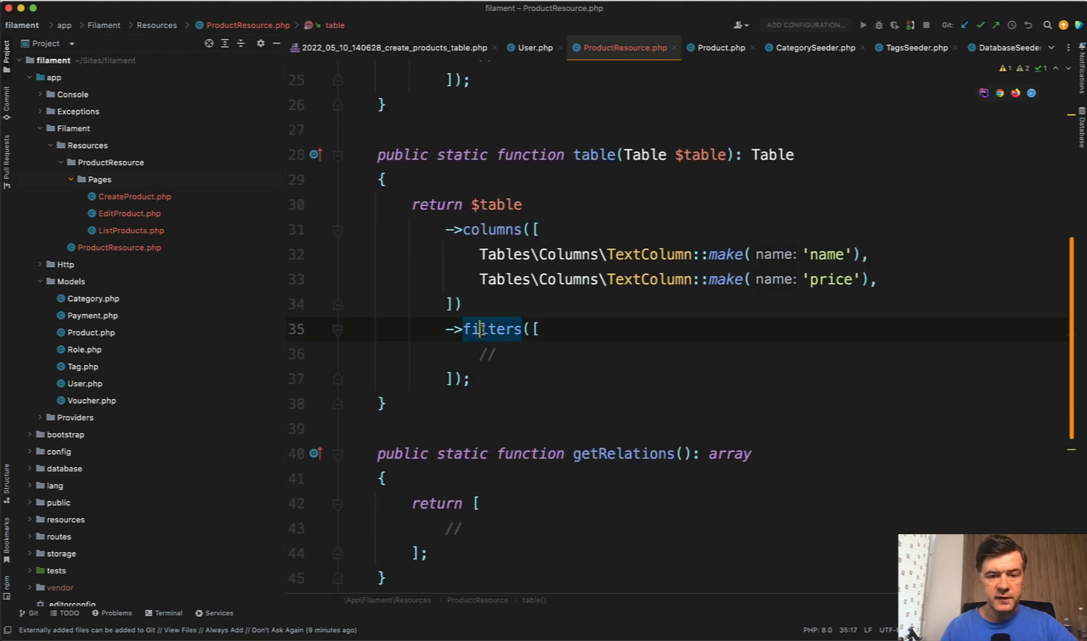
{"action": "scroll", "scroll_direction": "down", "scroll_amount": 3}
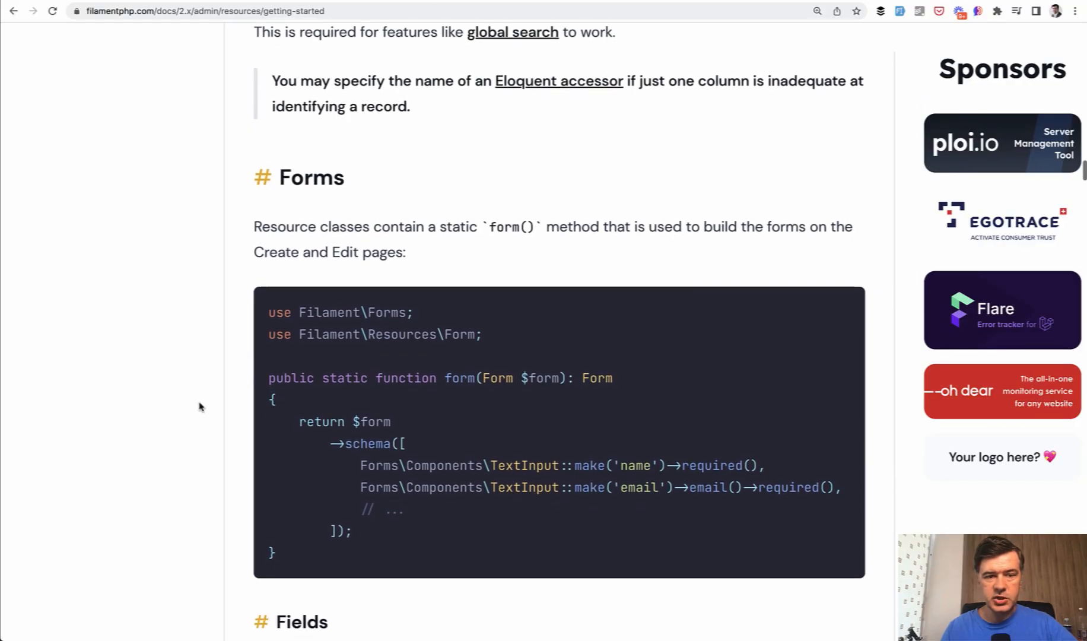
- Scroll the docs to the Forms example with required name and email TextInputs
{"action": "scroll", "scroll_direction": "down", "scroll_amount": 3}
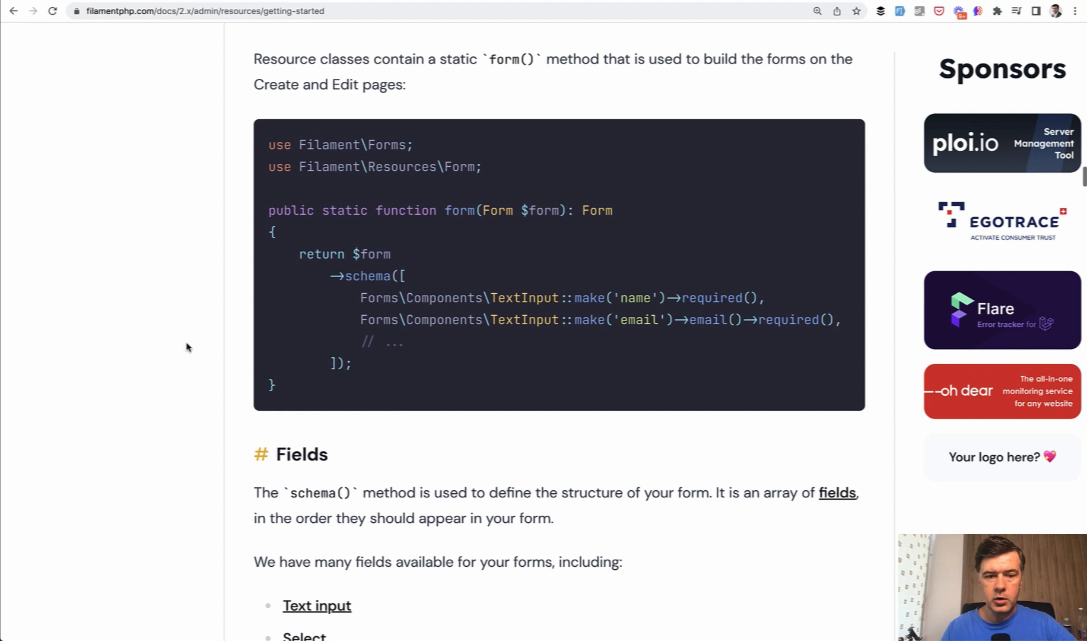
{"action": "scroll", "scroll_direction": "down", "scroll_amount": 3}
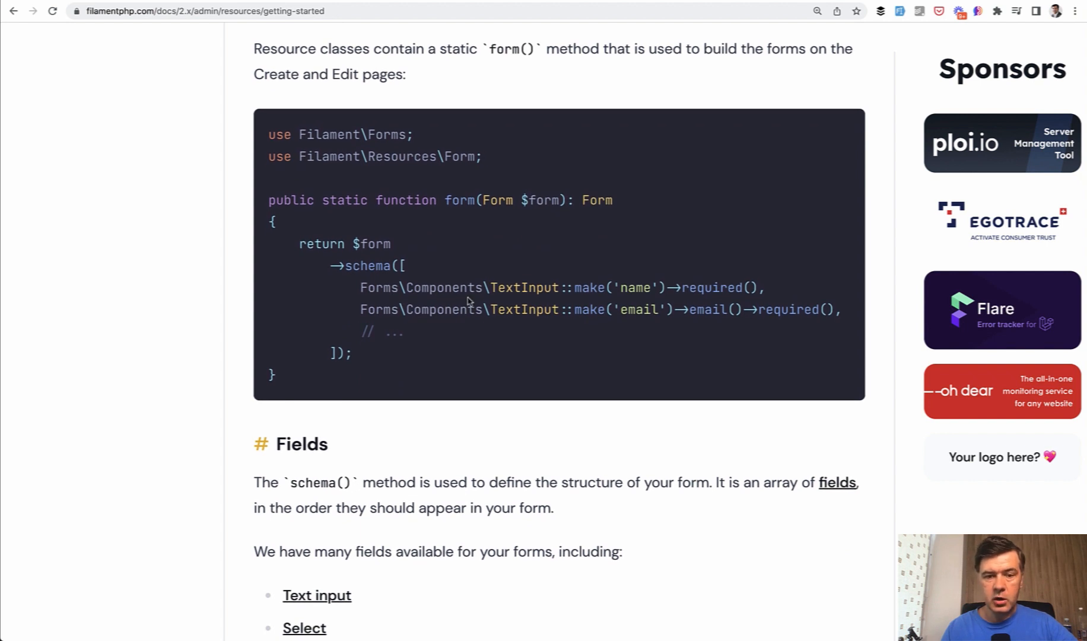
{"action": "mouse_move", "coordinate": [584, 280]}
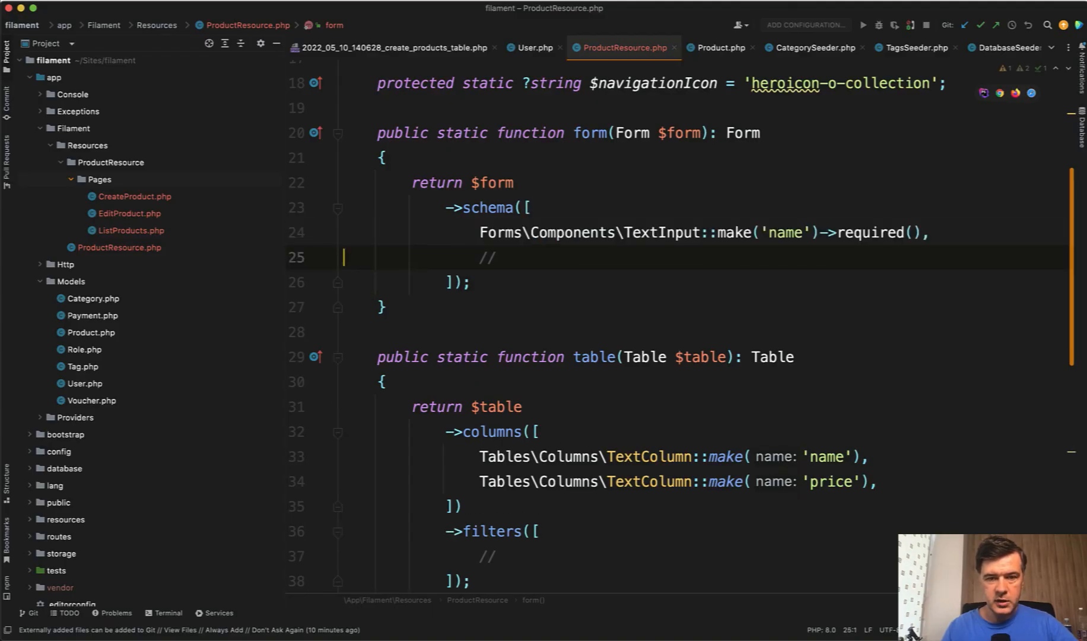
- Add required TextInput fields for name and price to the form schema
{"action": "key", "text": "Backspace"}
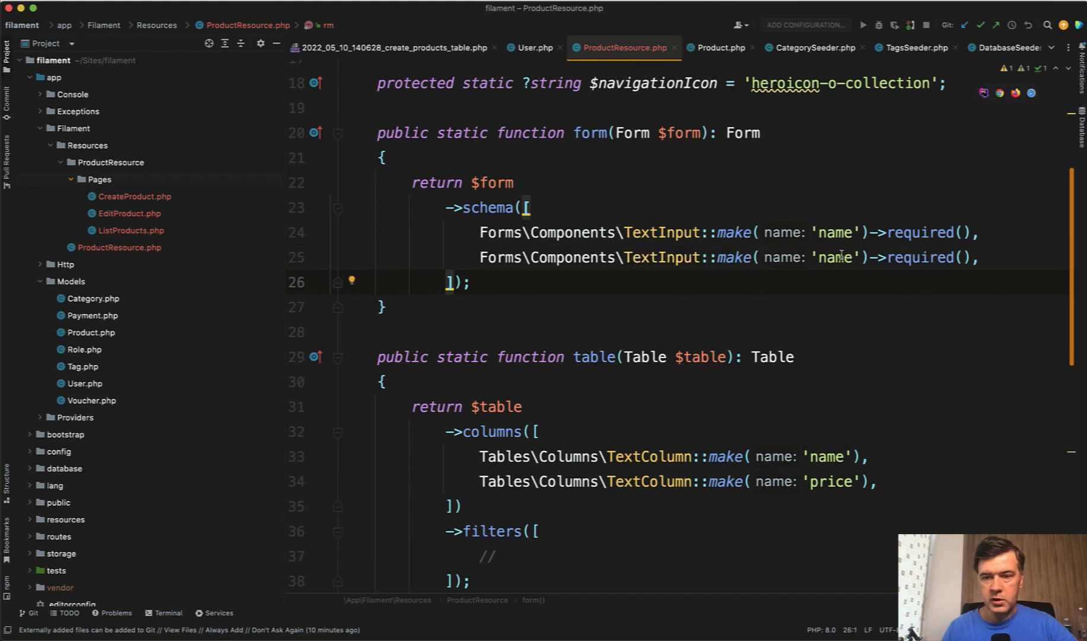
{"action": "type", "text": "price"}
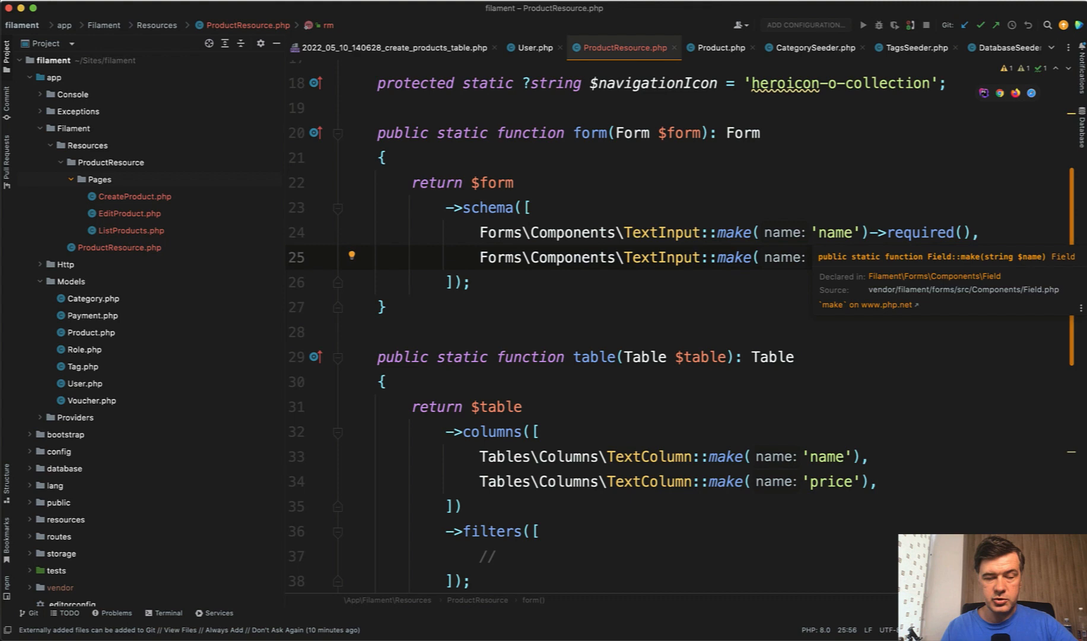
{"action": "type", "text": "price')->required(),"}
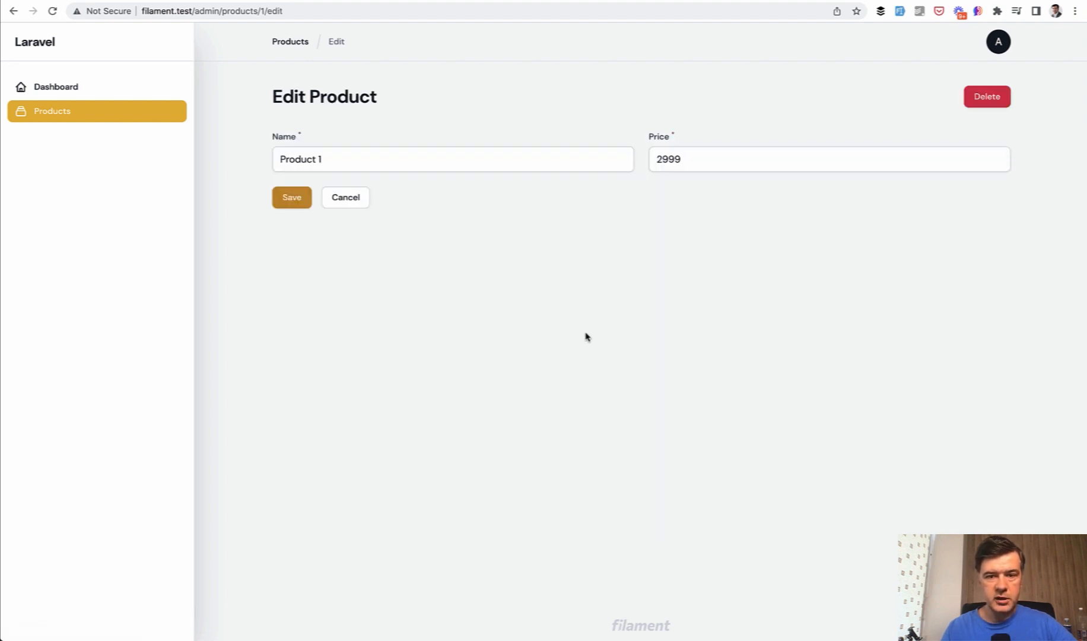
- Edit the first product and place the cursor at the end of its name
{"action": "left_click", "coordinate": [452, 159]}
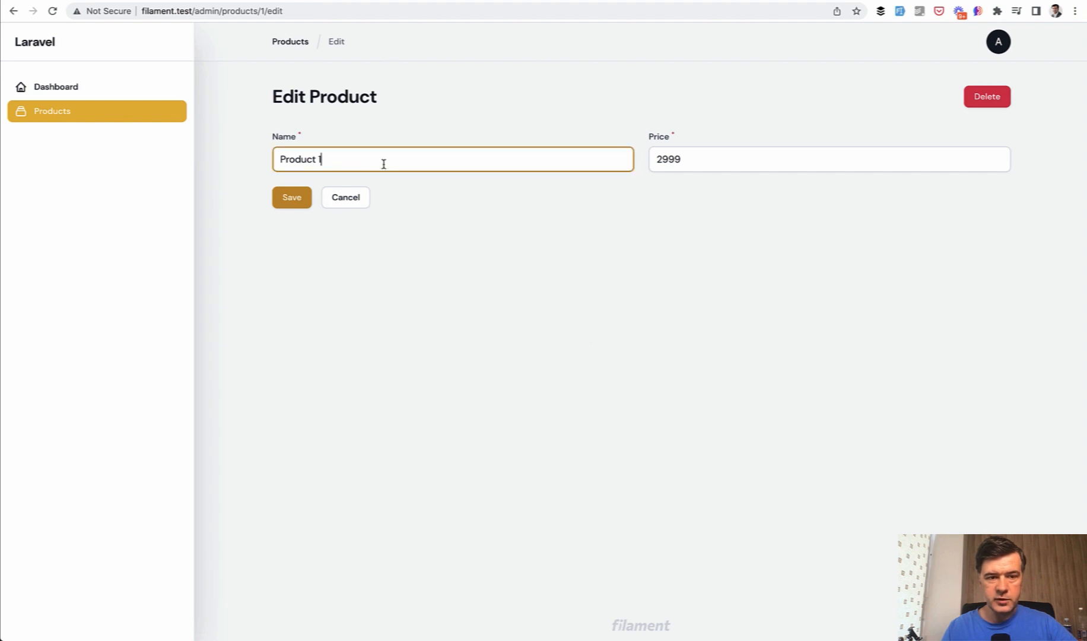
{"action": "left_click", "coordinate": [291, 197]}
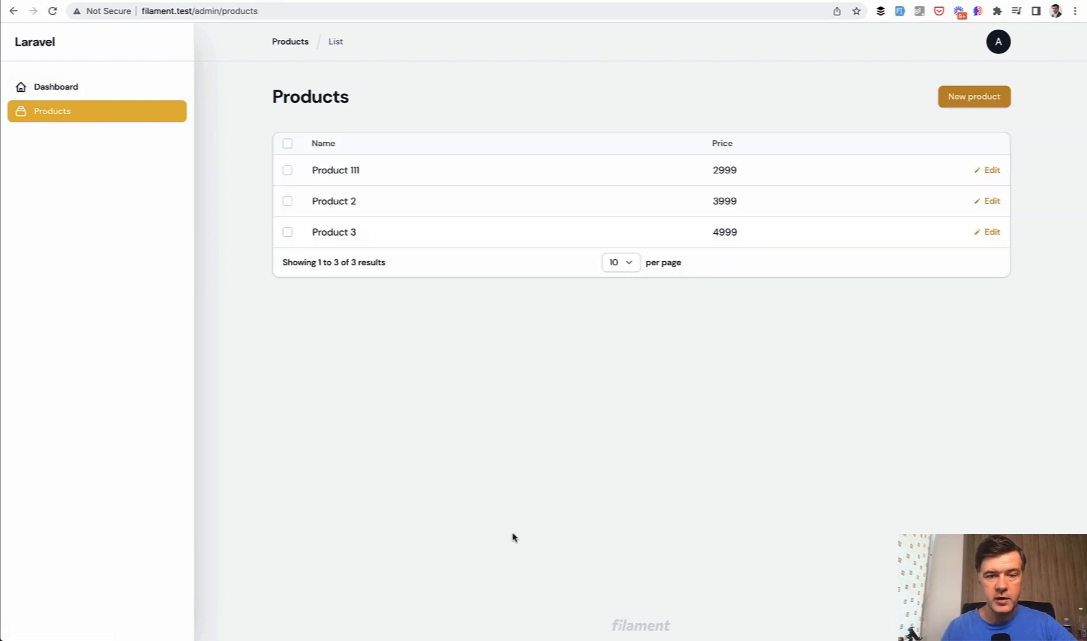
{"action": "mouse_move", "coordinate": [382, 177]}
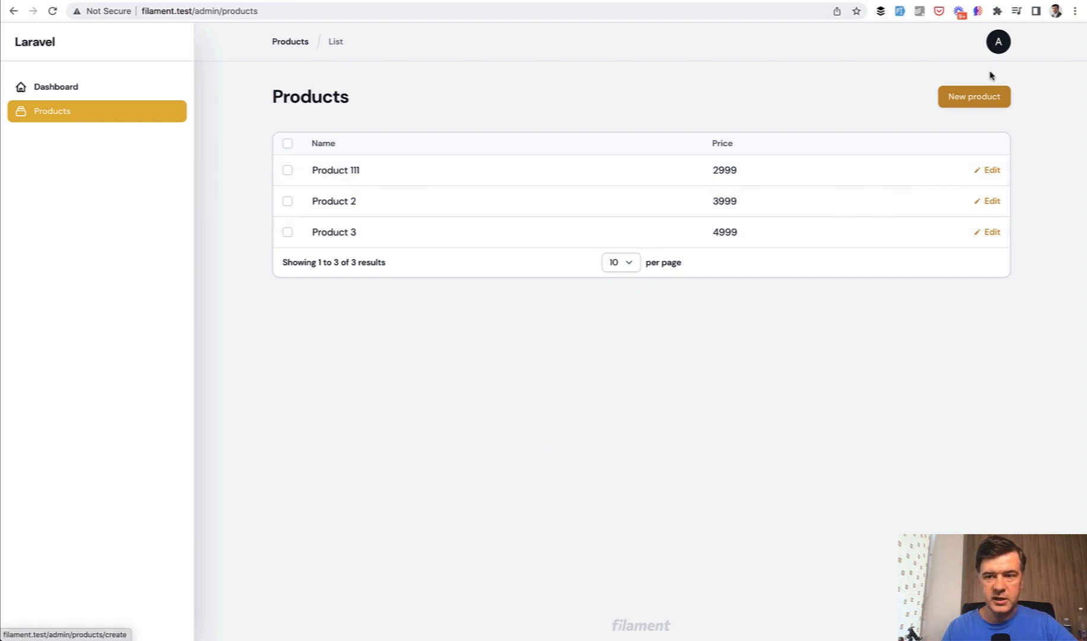
- Create a product named 'something' with price 123
{"action": "type", "text": "some"}
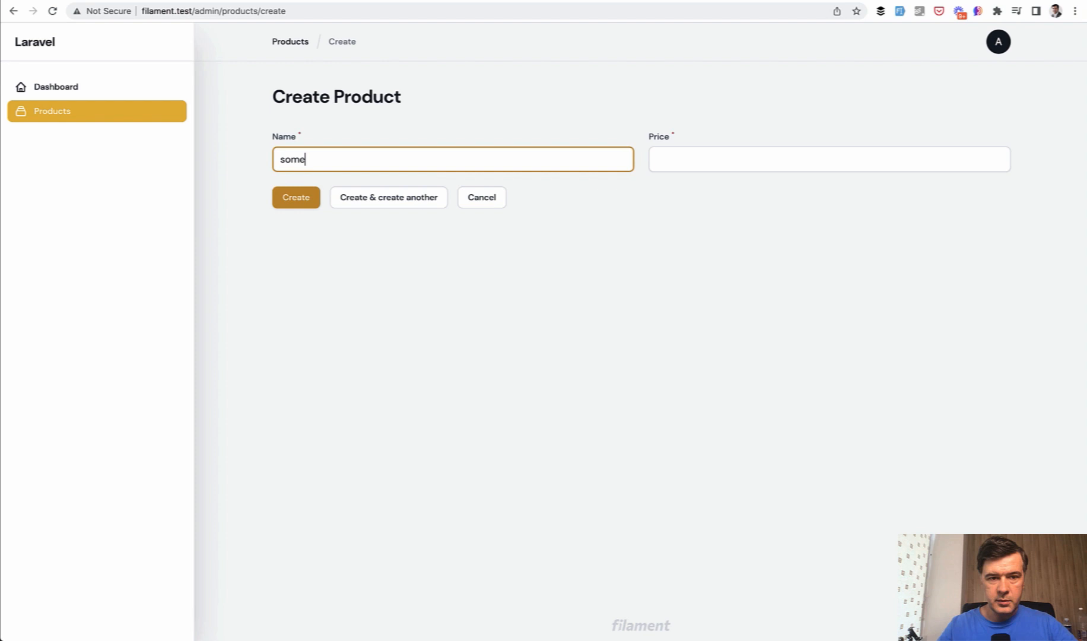
{"action": "type", "text": "123"}
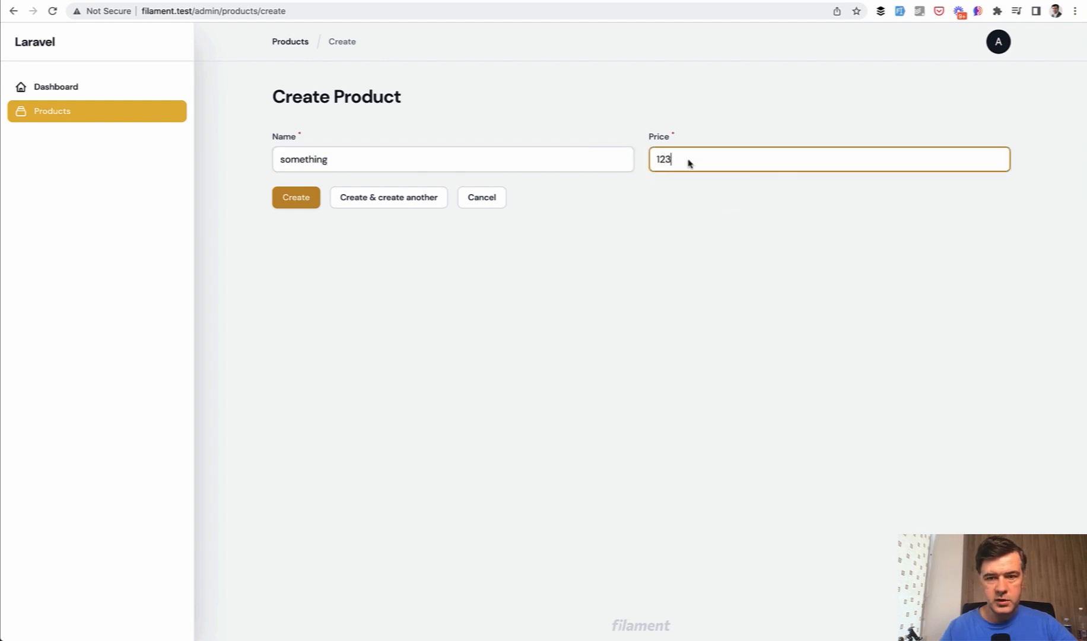
{"action": "left_click", "coordinate": [296, 197]}
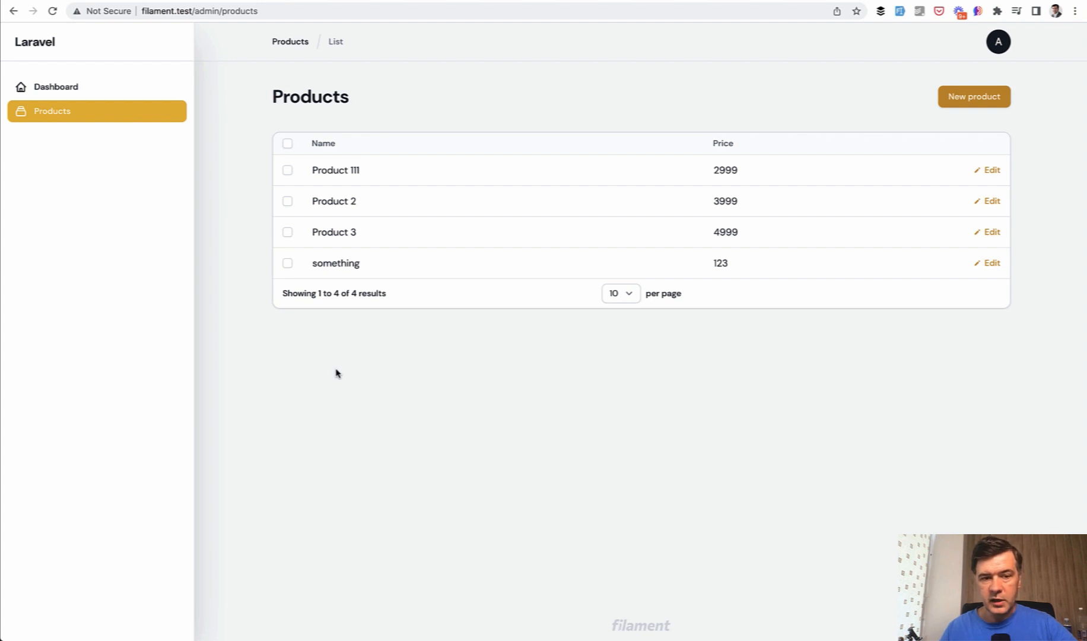
- Delete the 'something' product from its edit page, leaving Product 111, Product 2 and Product 3
{"action": "left_click", "coordinate": [287, 263]}
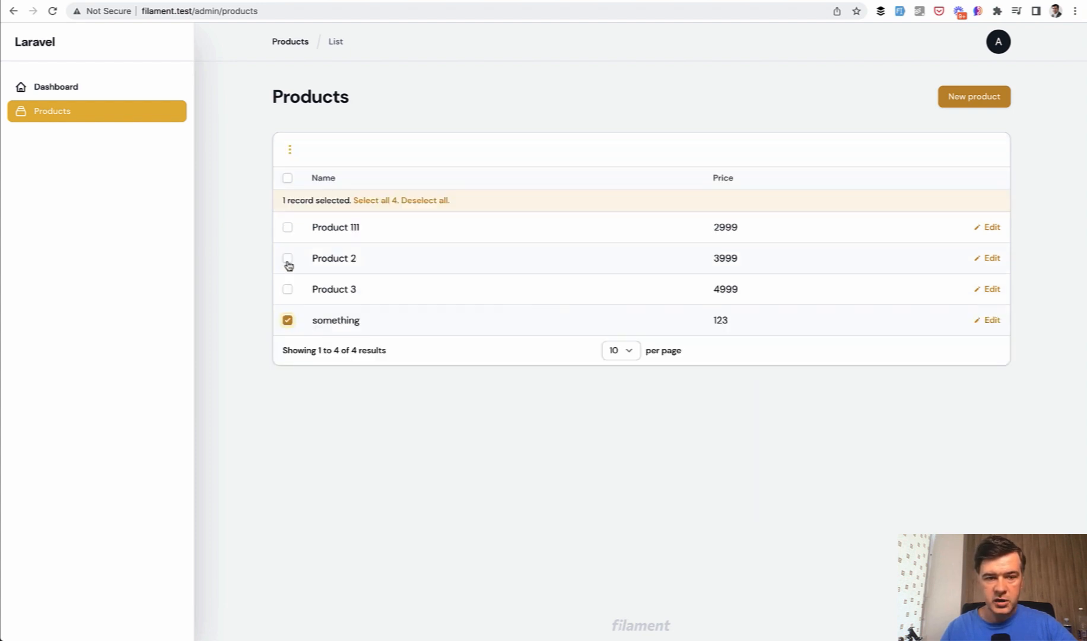
{"action": "left_click", "coordinate": [289, 149]}
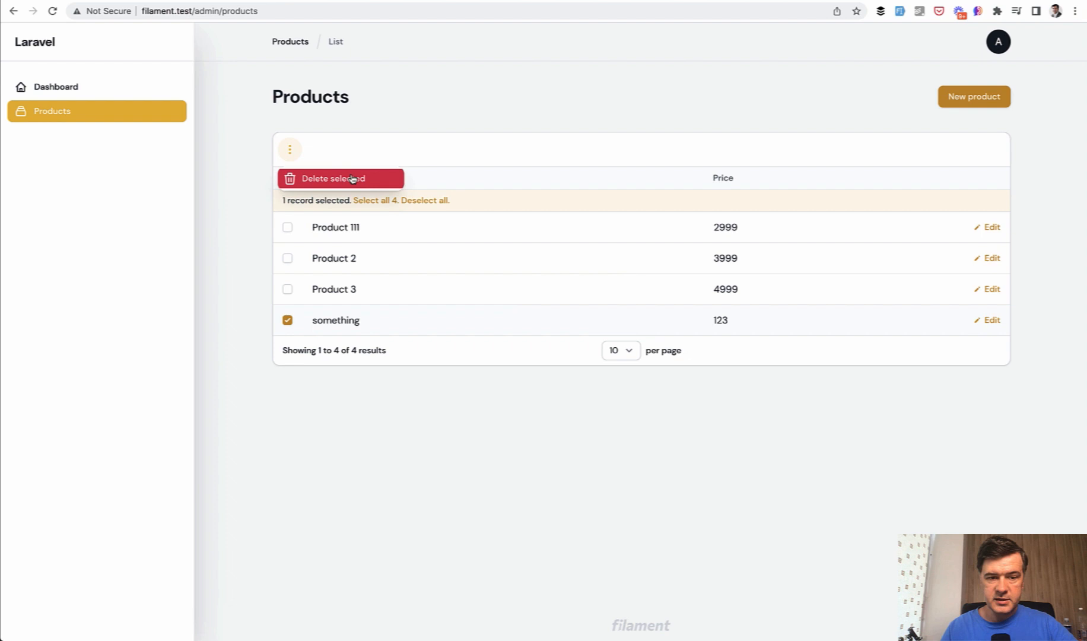
{"action": "left_click", "coordinate": [287, 320]}
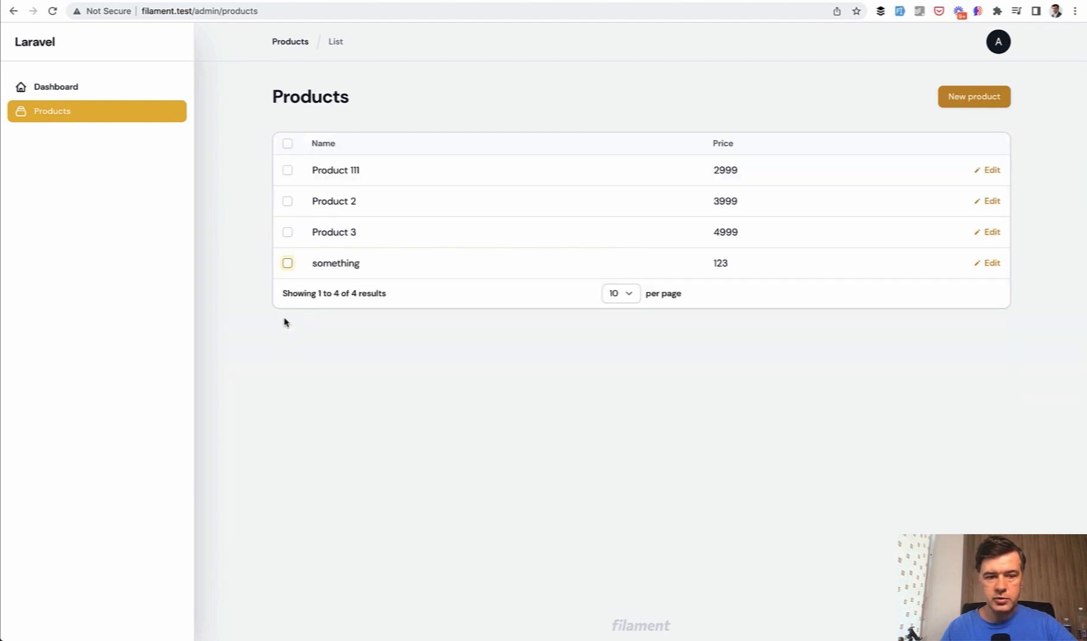
{"action": "left_click", "coordinate": [991, 263]}
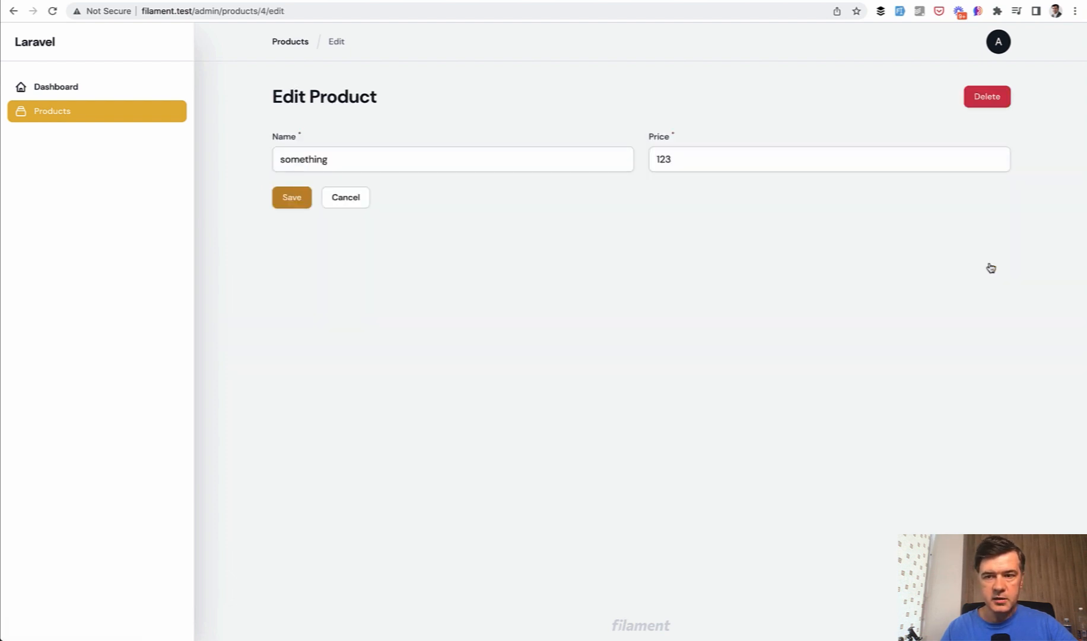
{"action": "left_click", "coordinate": [985, 96]}
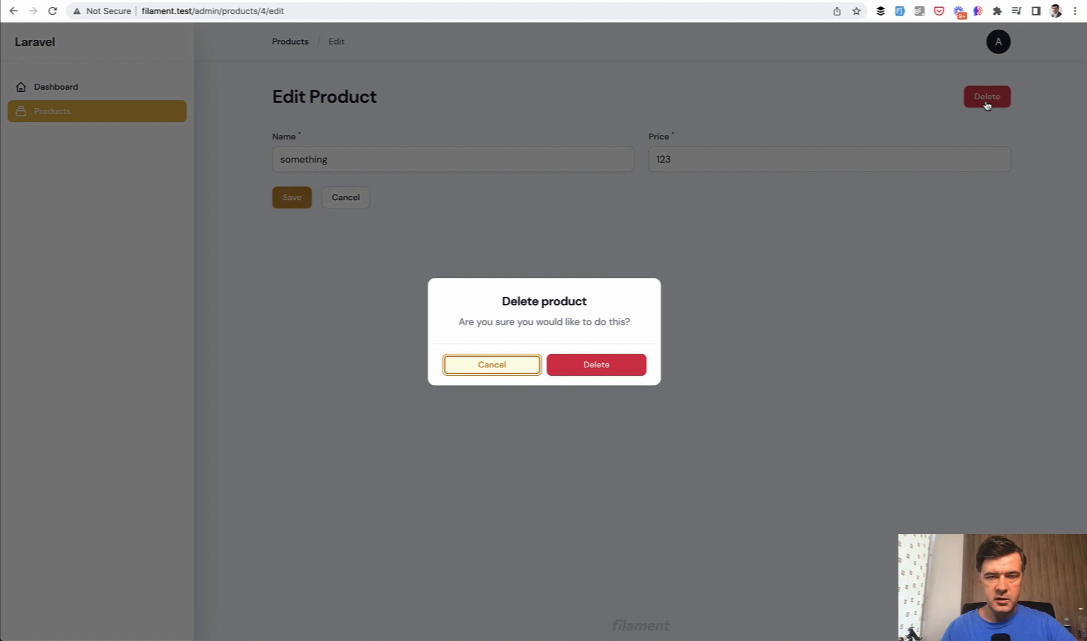
{"action": "mouse_move", "coordinate": [649, 452]}
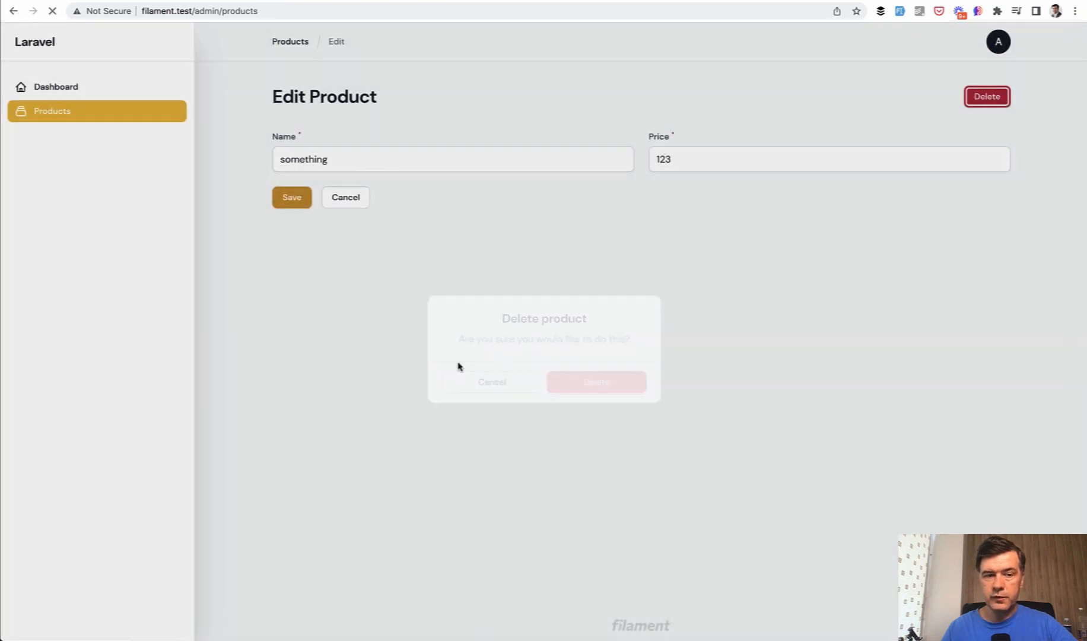
{"action": "left_click", "coordinate": [594, 382]}
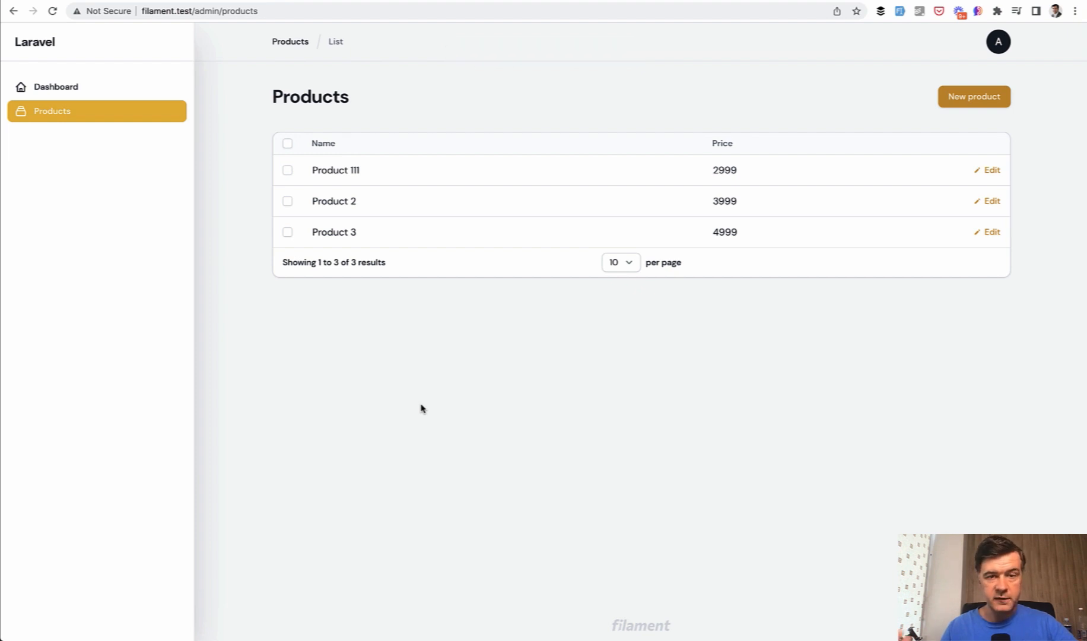
{"action": "mouse_move", "coordinate": [570, 366]}
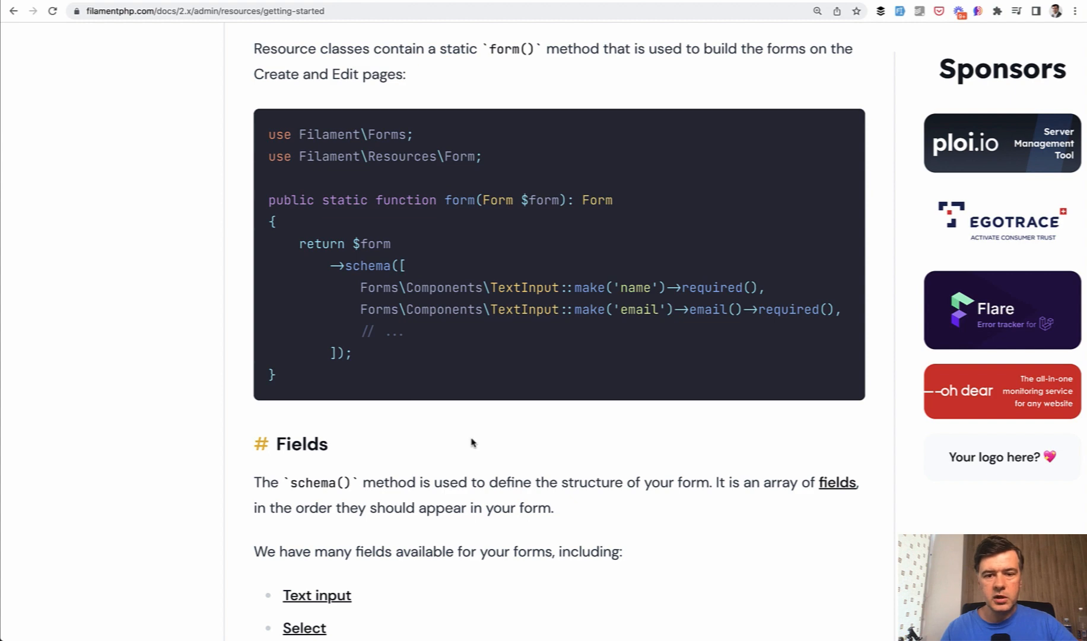
- Select TextInput in the docs example and scroll to the fields list, Text input to Repeater
{"action": "double_click", "coordinate": [524, 287]}
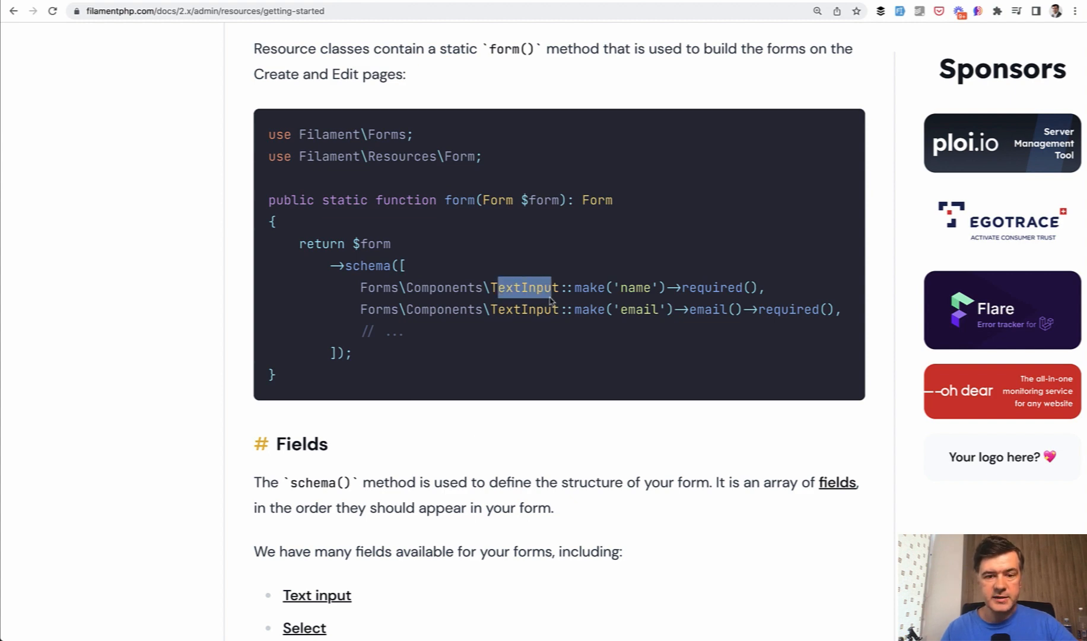
{"action": "scroll", "scroll_direction": "down", "scroll_amount": 3}
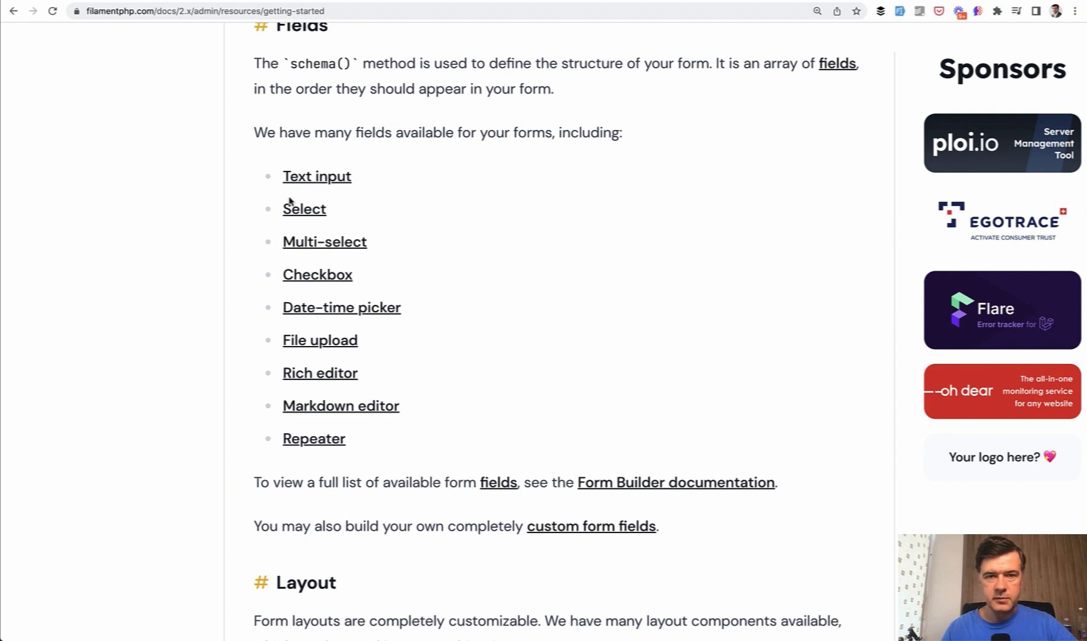
{"action": "mouse_move", "coordinate": [674, 481]}
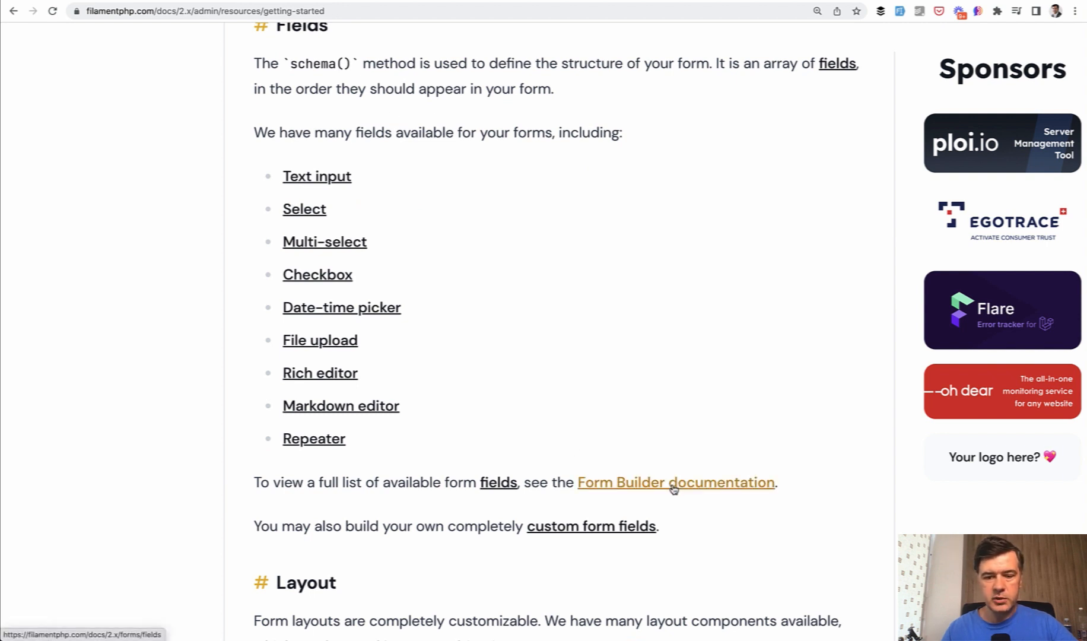
{"action": "mouse_move", "coordinate": [668, 406]}
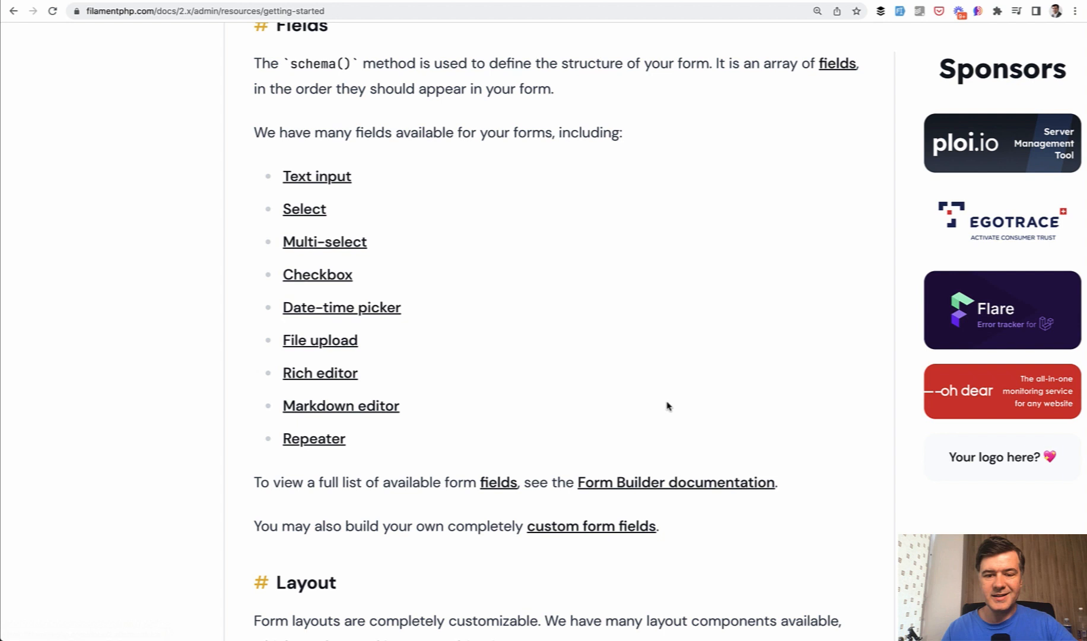